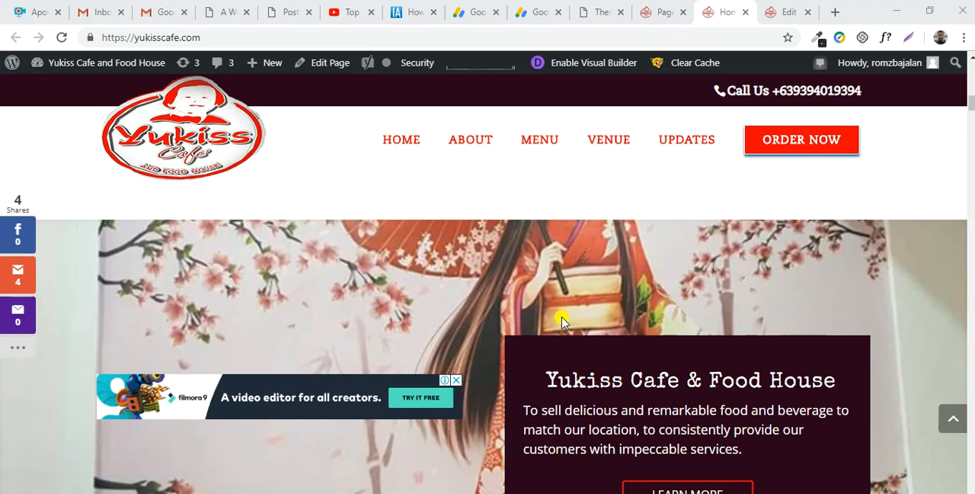
pyautogui.moveTo(541, 86)
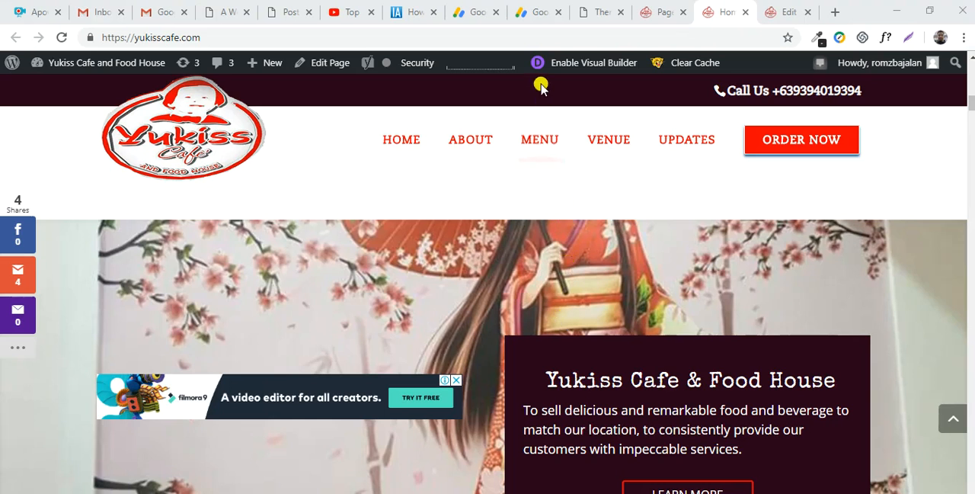
# Step: Review the live cafe site and the article's CPM and $40 to $60 per day earnings sentences
pyautogui.click(538, 12)
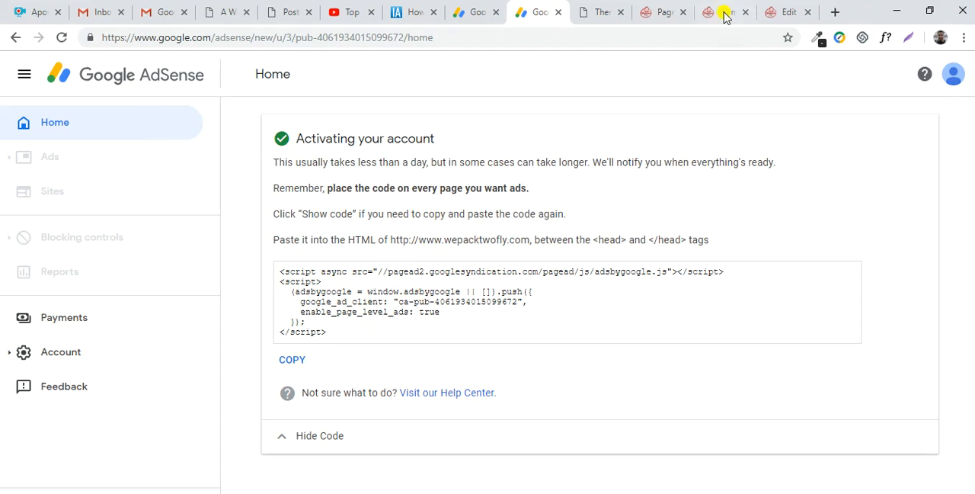
pyautogui.click(724, 12)
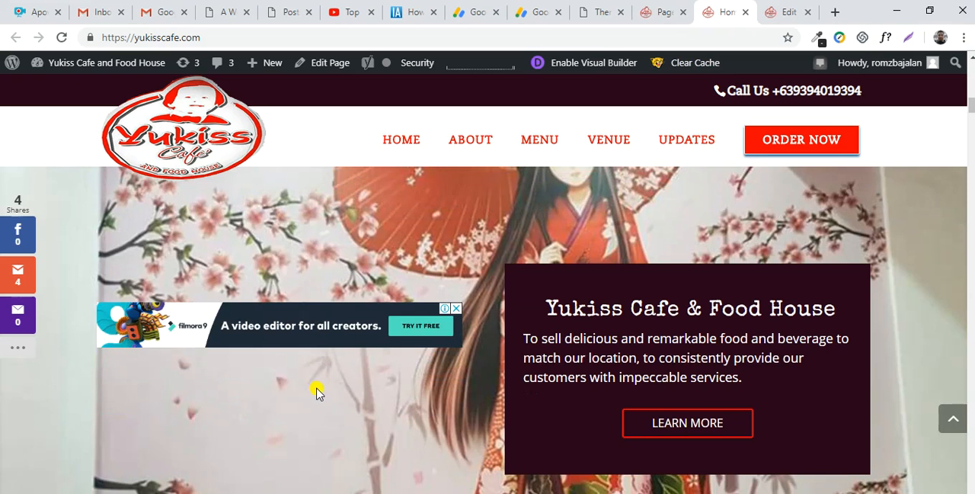
pyautogui.click(414, 12)
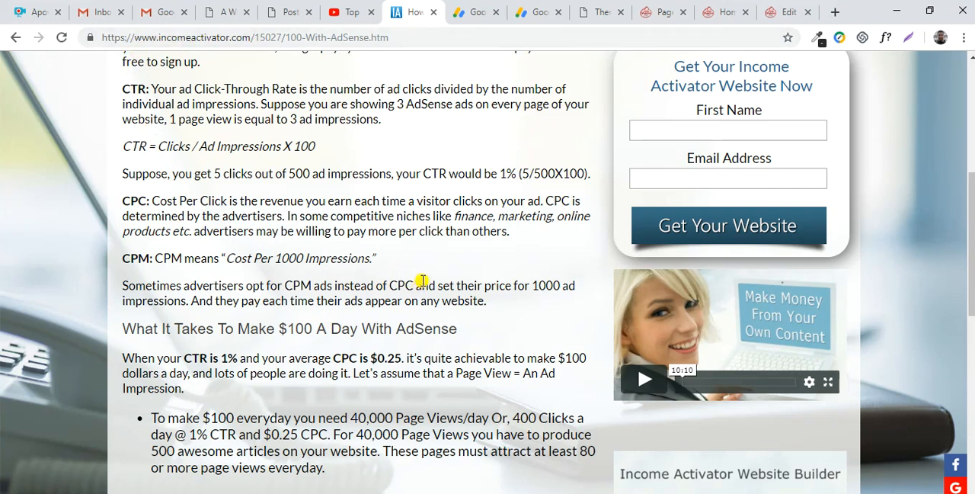
pyautogui.scroll(-3)
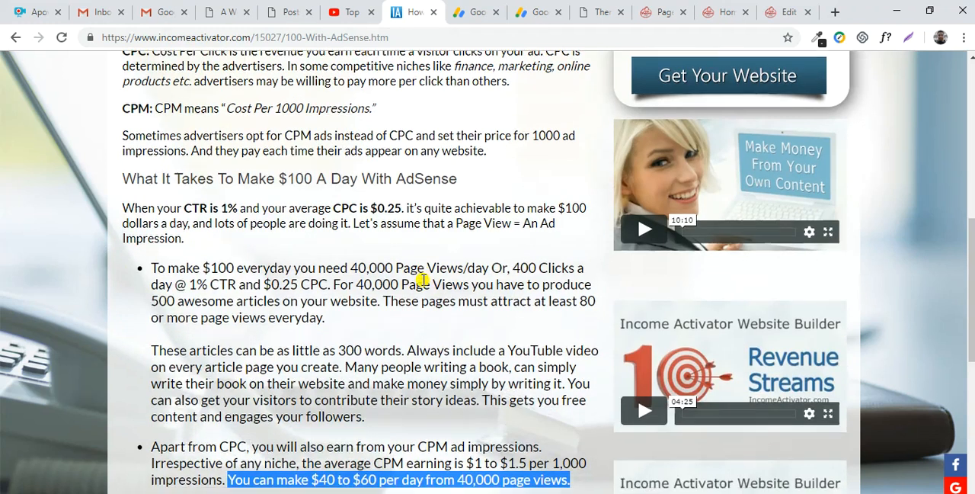
pyautogui.scroll(-3)
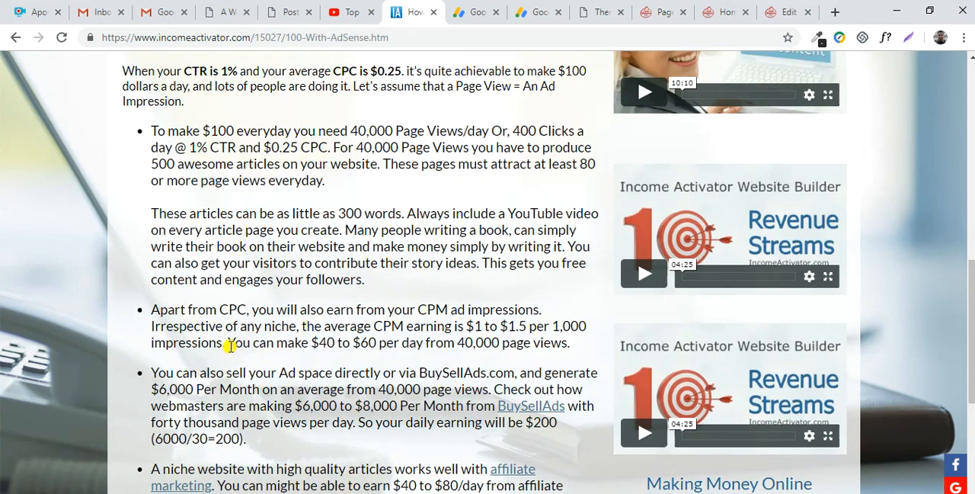
pyautogui.moveTo(227, 342); pyautogui.dragTo(567, 342)
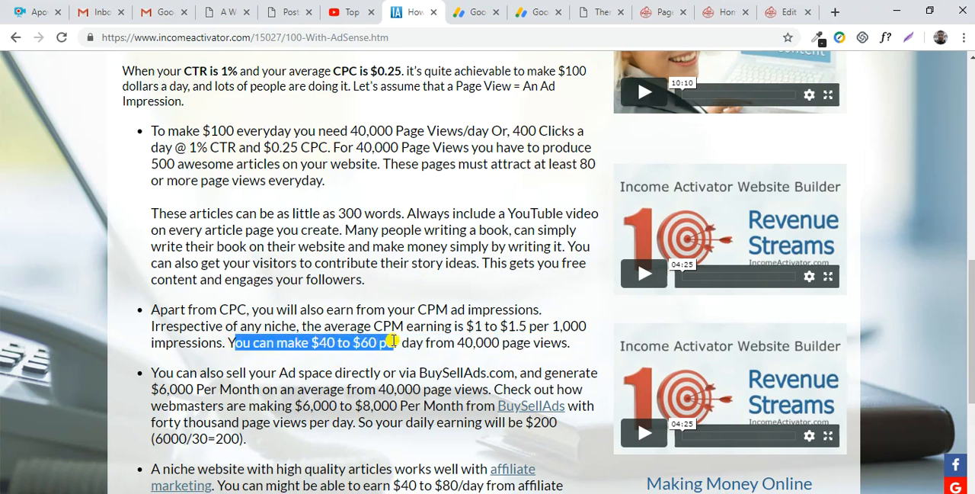
pyautogui.moveTo(393, 342); pyautogui.dragTo(570, 341)
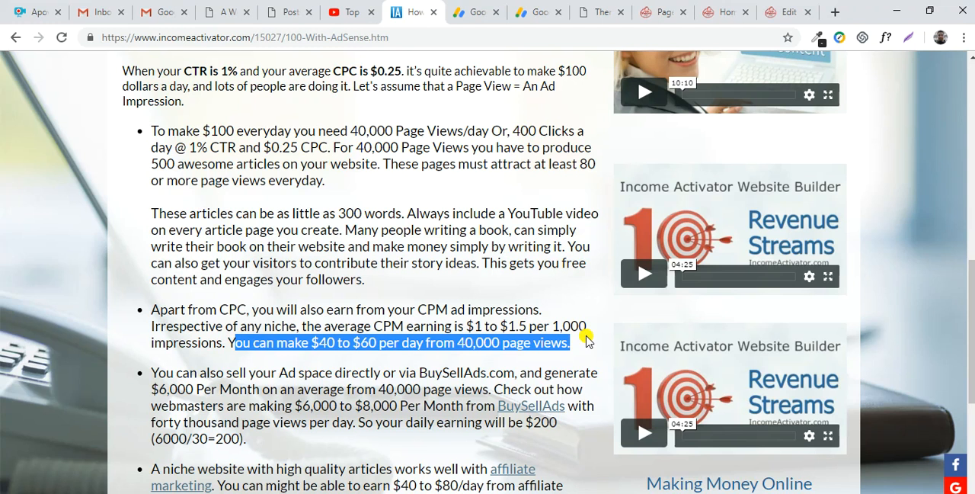
pyautogui.scroll(3)
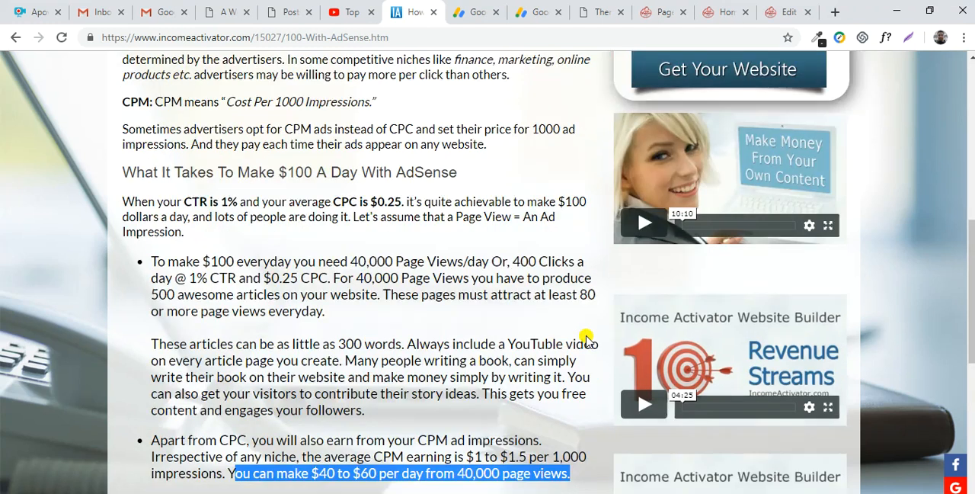
pyautogui.scroll(-3)
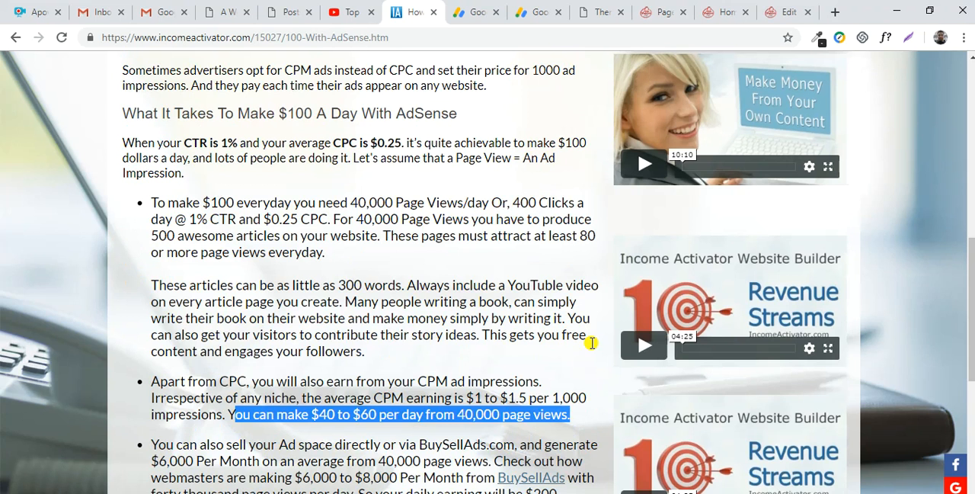
pyautogui.moveTo(564, 200)
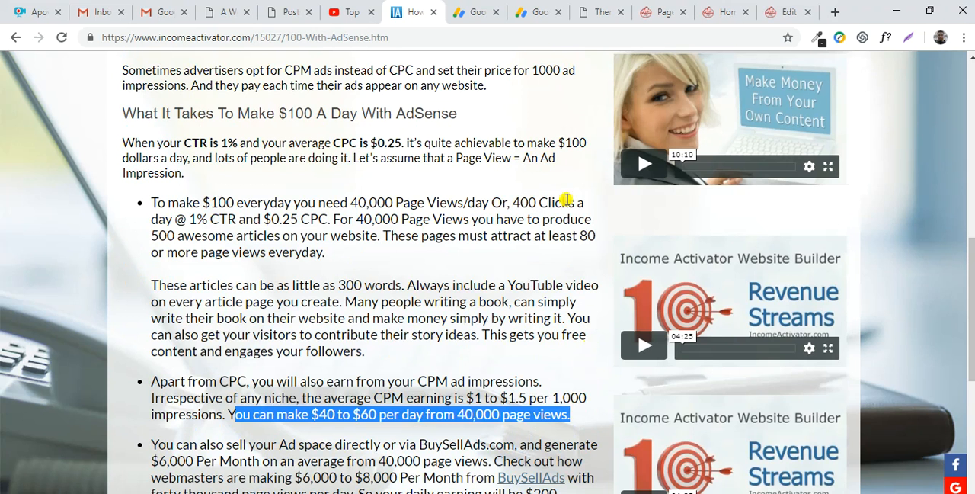
# Step: Search Google for 'google adsense' and start the AdSense sign-up from its site
pyautogui.click(537, 12)
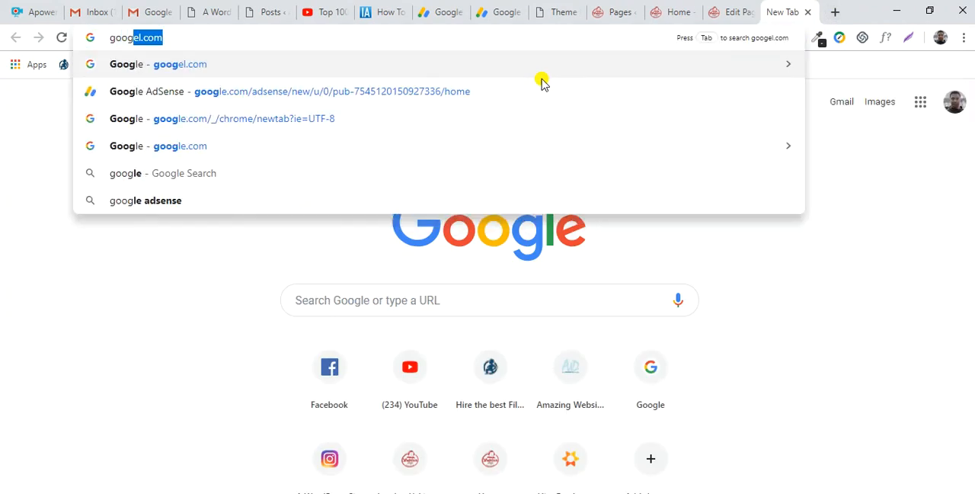
pyautogui.write('google adsense')
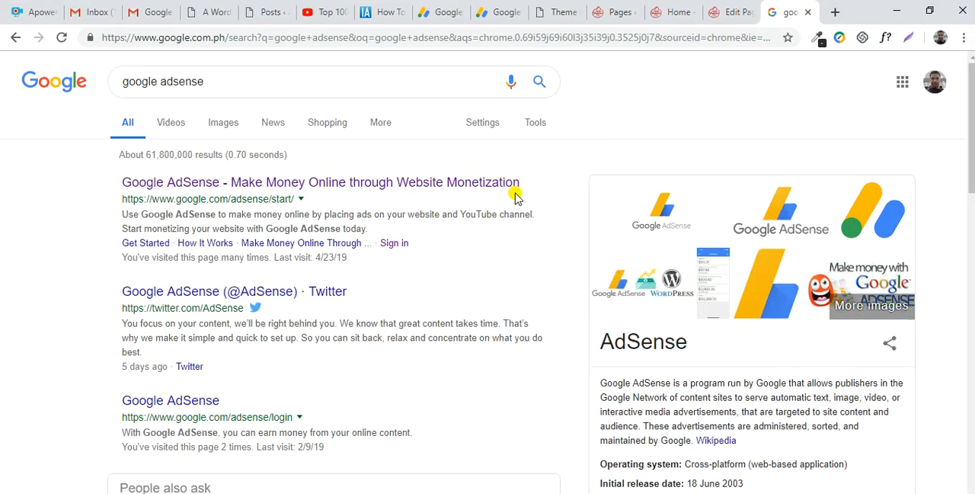
pyautogui.moveTo(480, 189)
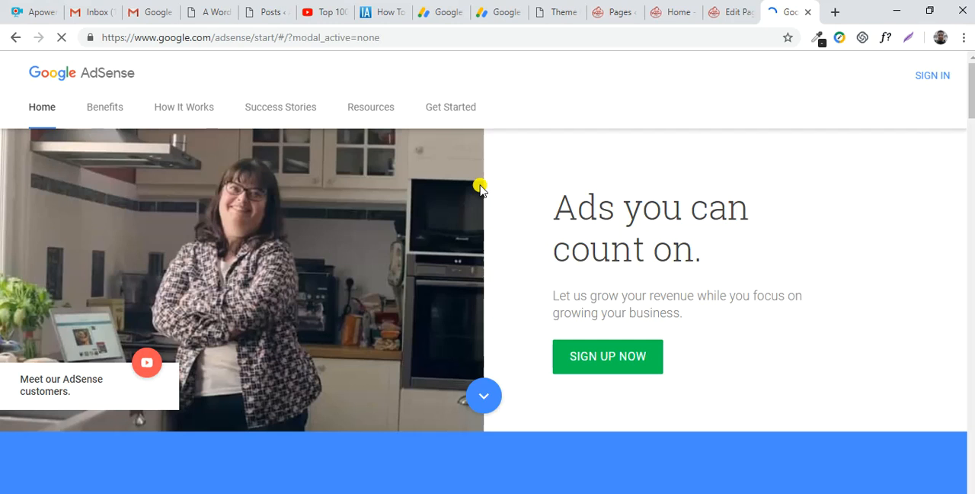
pyautogui.moveTo(608, 357)
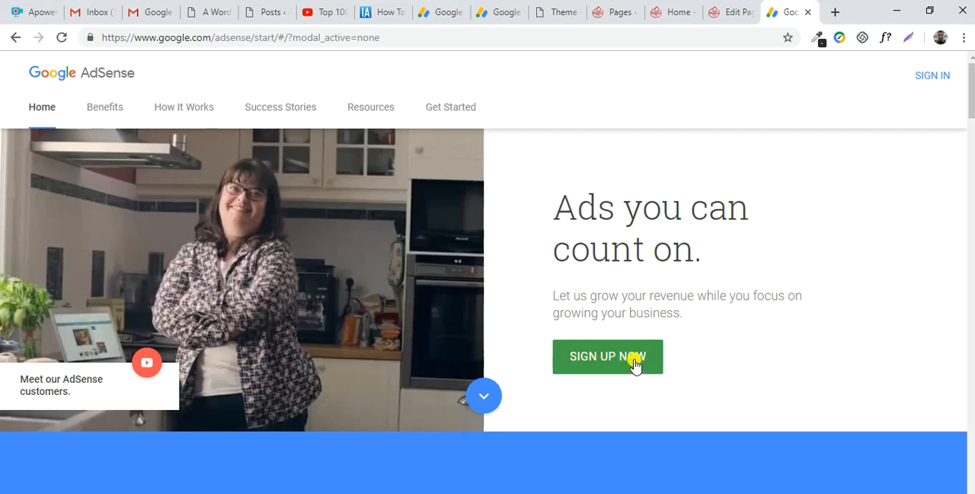
pyautogui.click(607, 356)
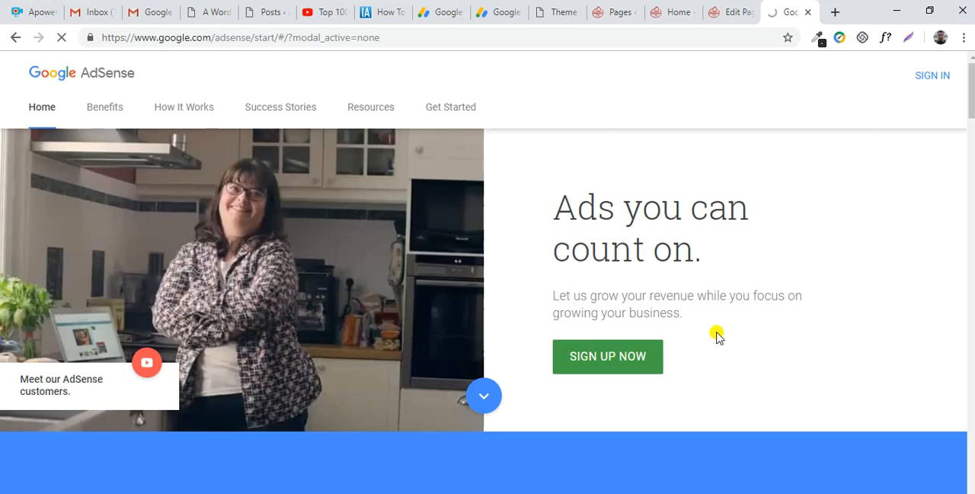
pyautogui.click(607, 356)
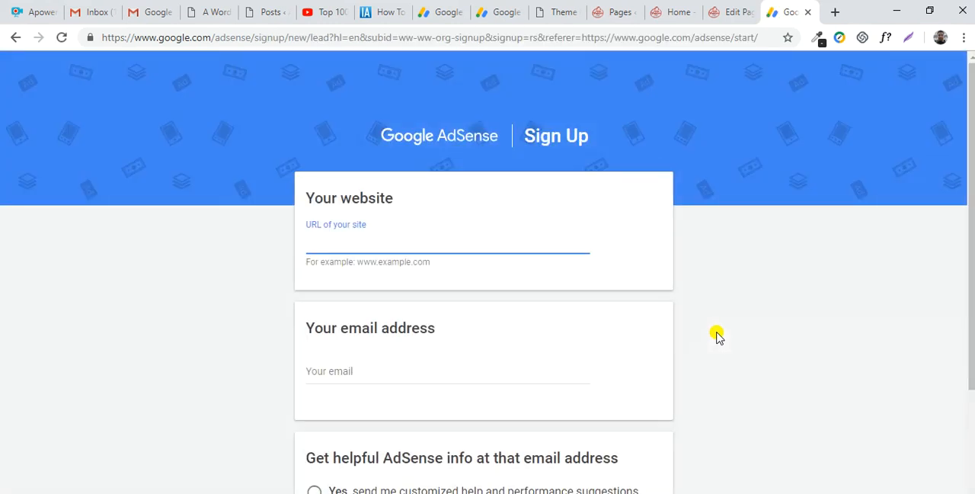
# Step: Look over the sign-up form's website field, then return to the AdSense account home with the activation code
pyautogui.click(448, 243)
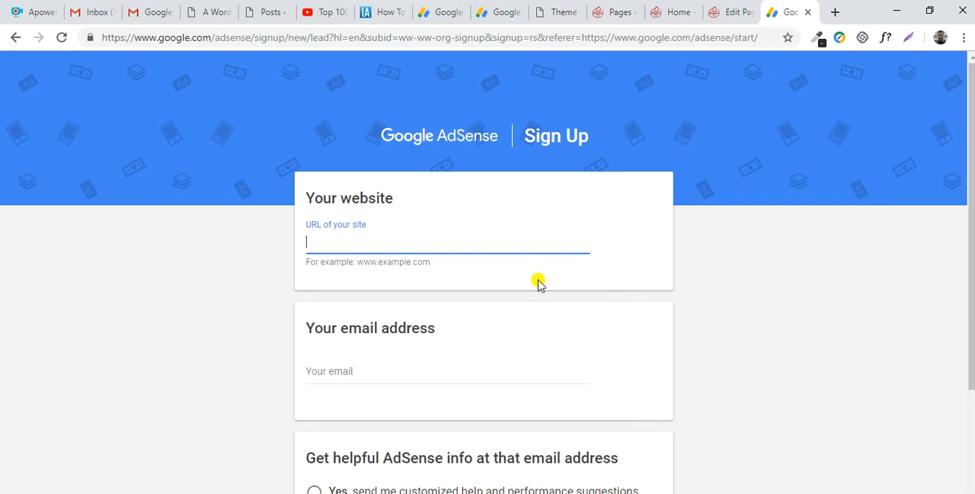
pyautogui.moveTo(465, 282)
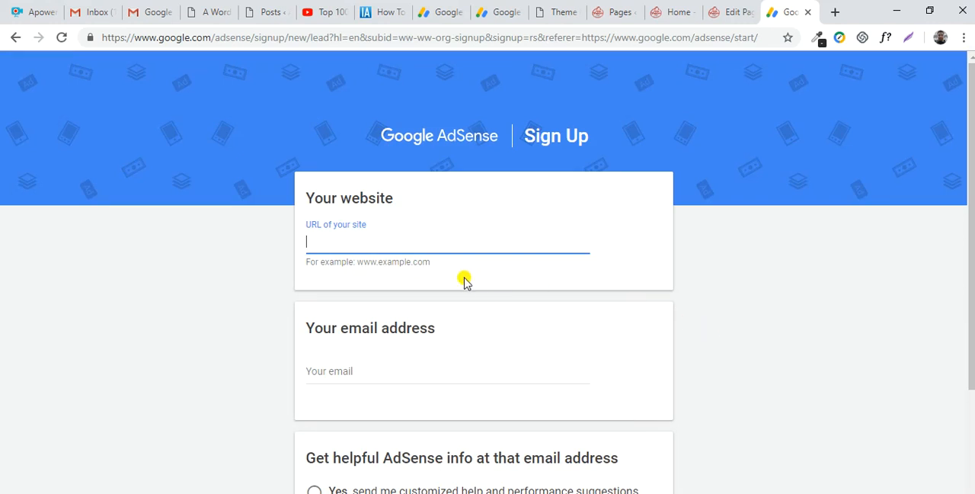
pyautogui.scroll(-3)
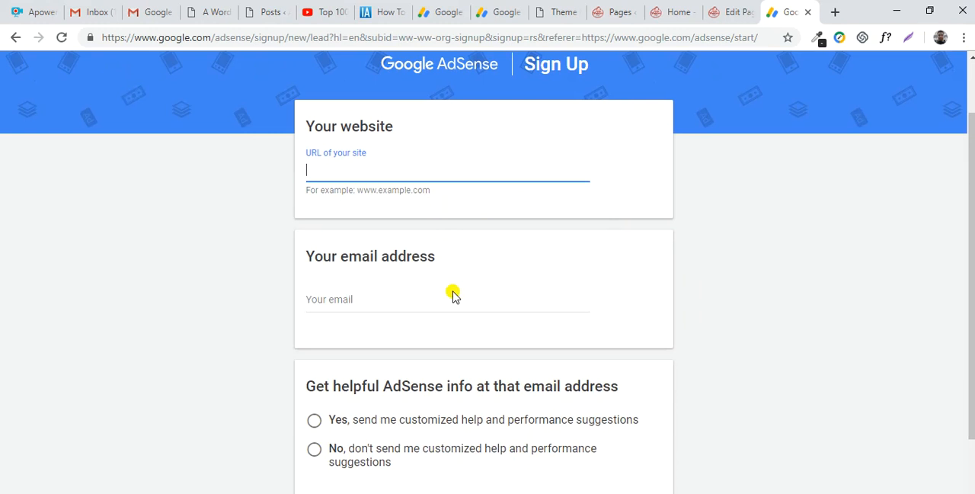
pyautogui.scroll(-3)
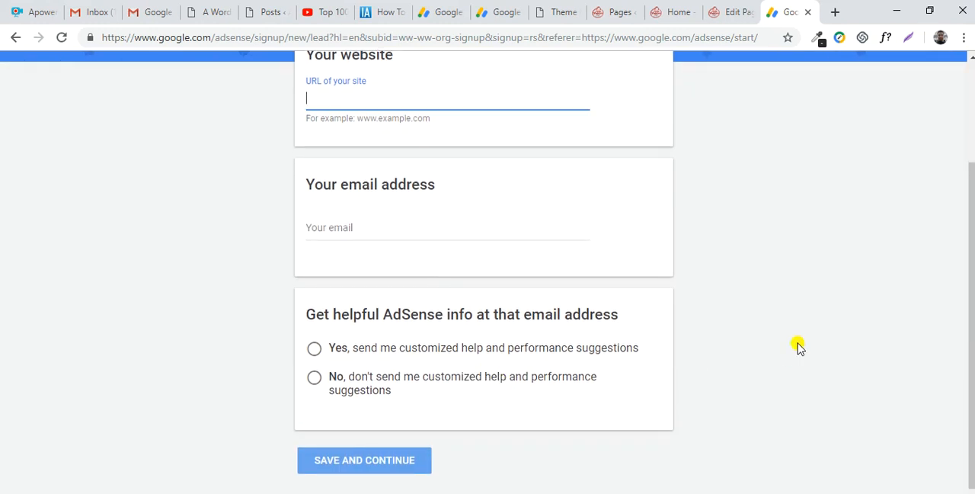
pyautogui.scroll(3)
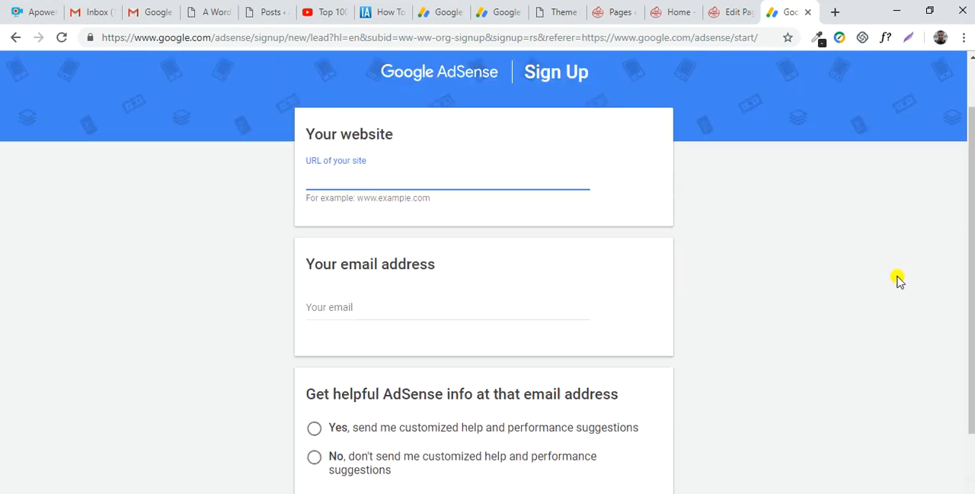
pyautogui.scroll(3)
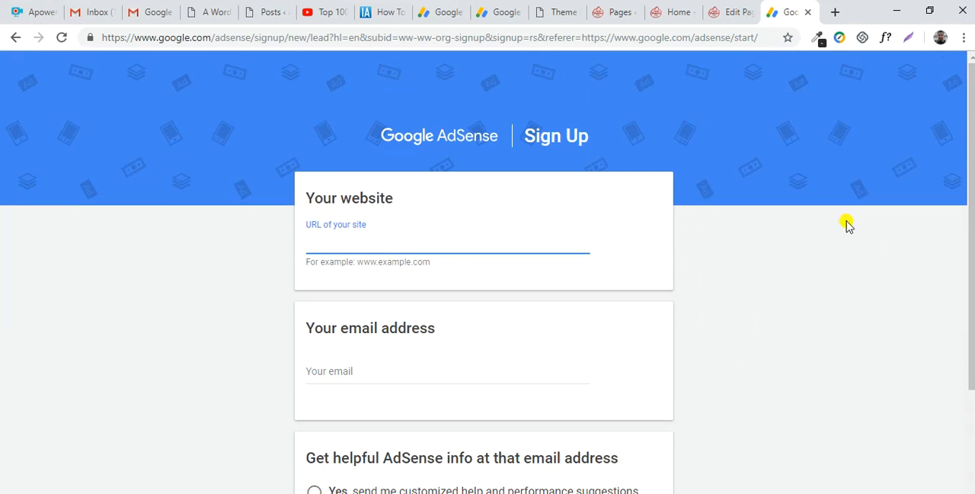
pyautogui.moveTo(454, 113)
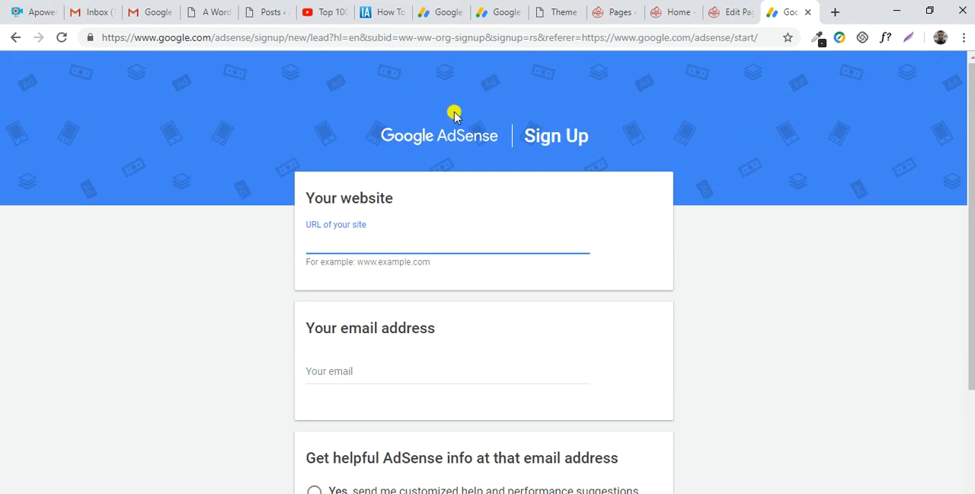
pyautogui.moveTo(352, 235)
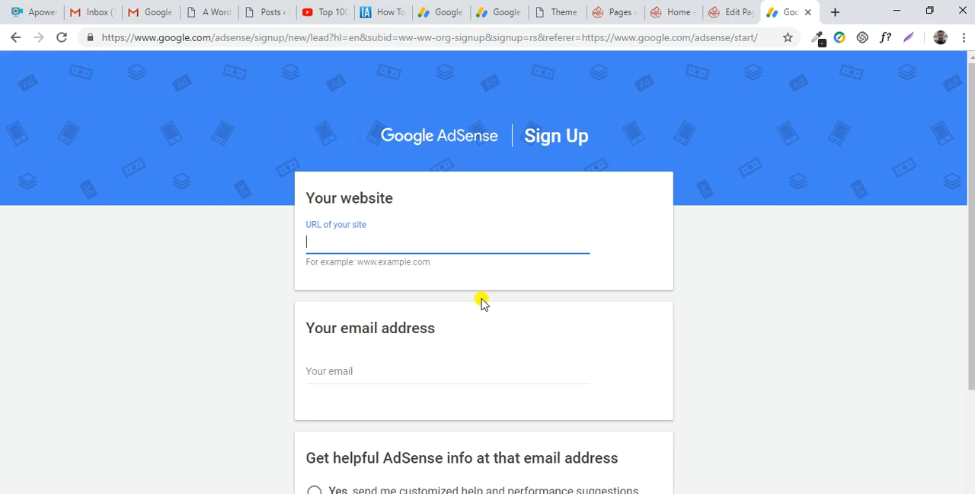
pyautogui.moveTo(298, 103)
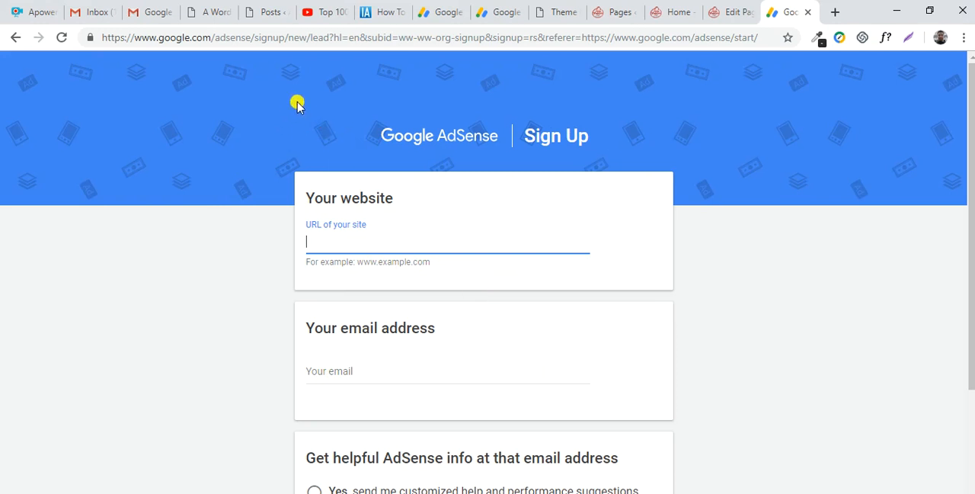
pyautogui.moveTo(718, 104)
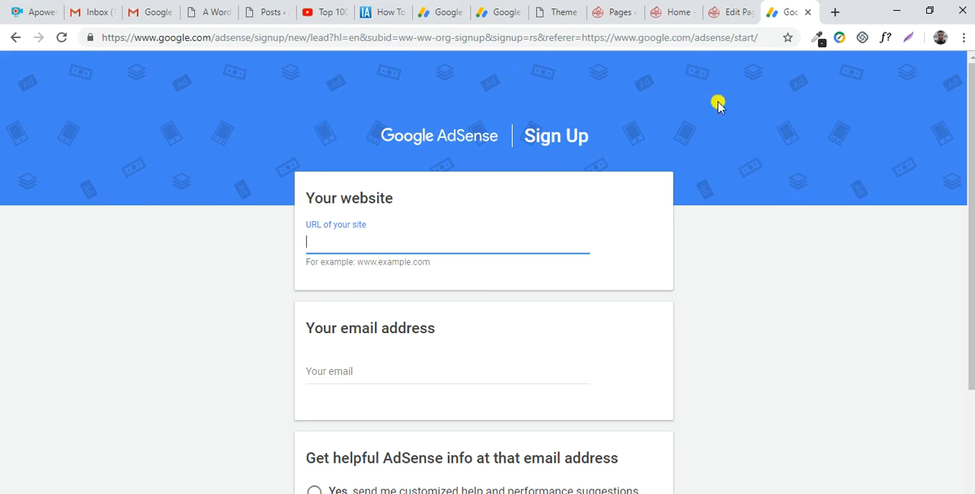
pyautogui.moveTo(387, 278)
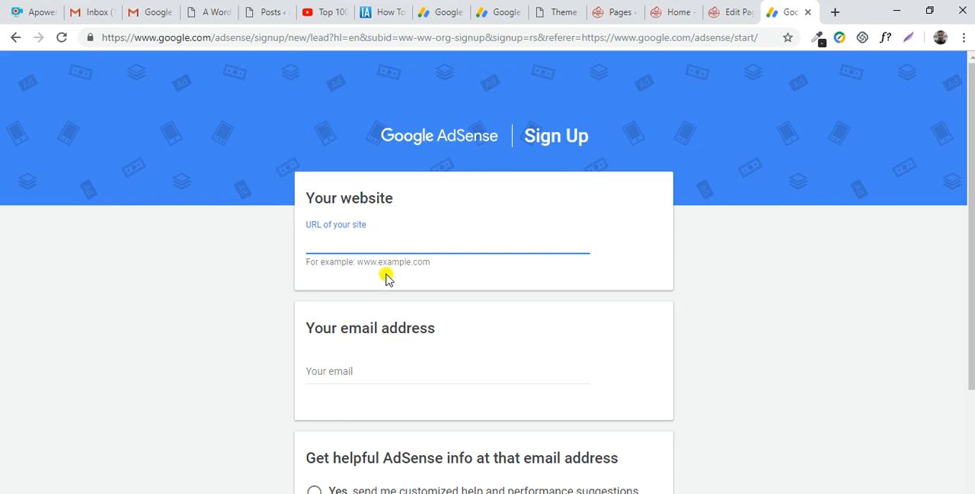
pyautogui.moveTo(515, 251)
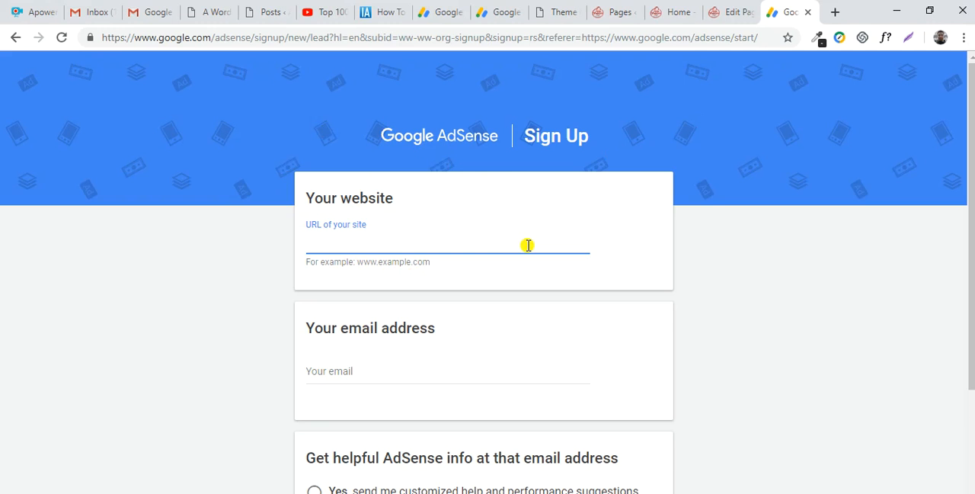
pyautogui.click(500, 12)
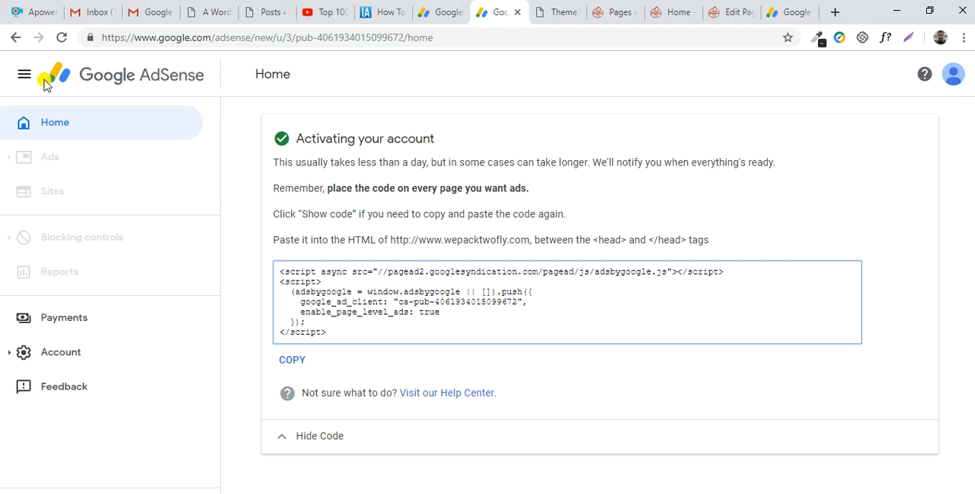
pyautogui.moveTo(709, 61)
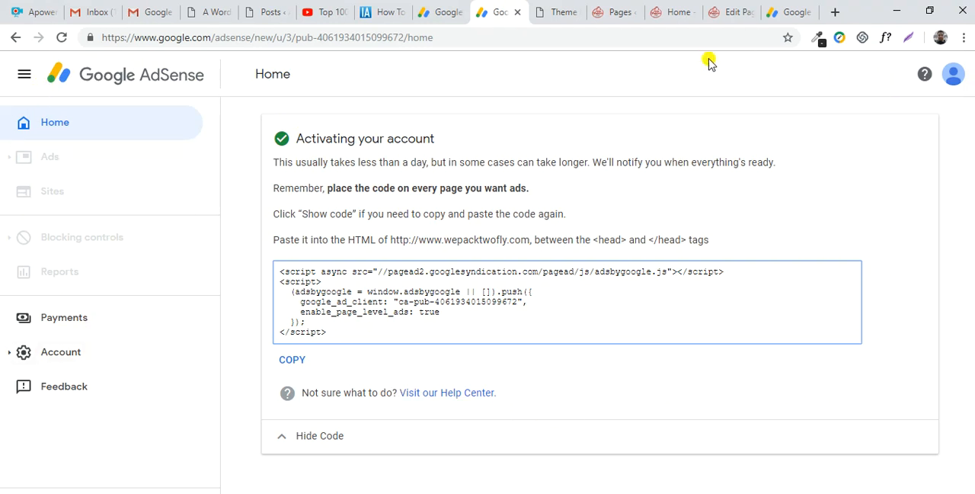
pyautogui.moveTo(185, 410)
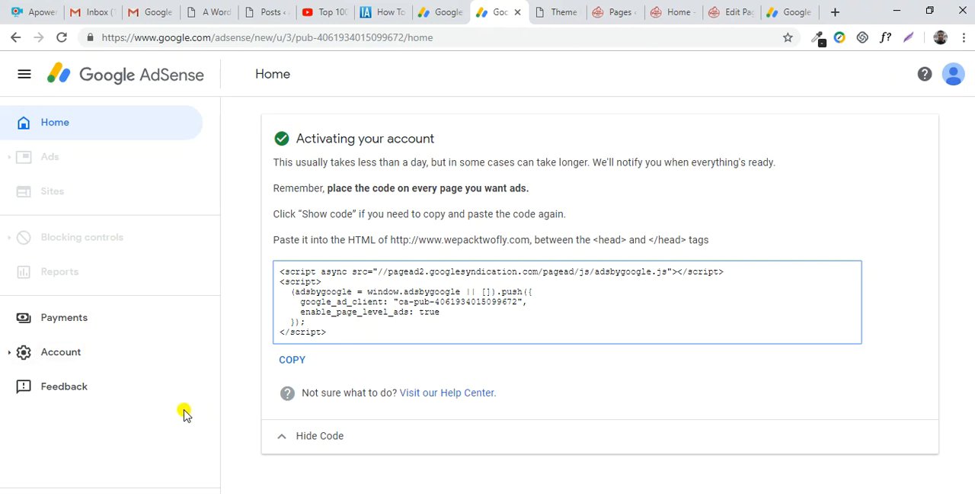
pyautogui.moveTo(177, 354)
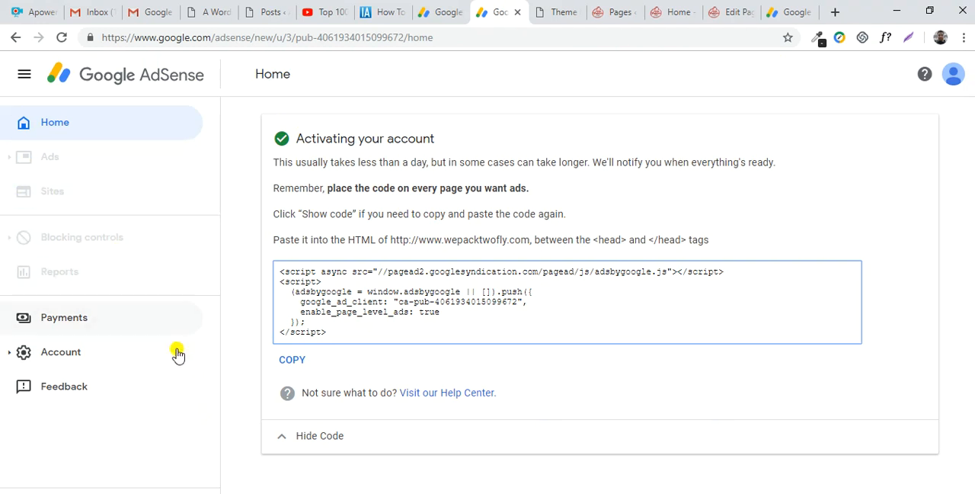
pyautogui.moveTo(796, 352)
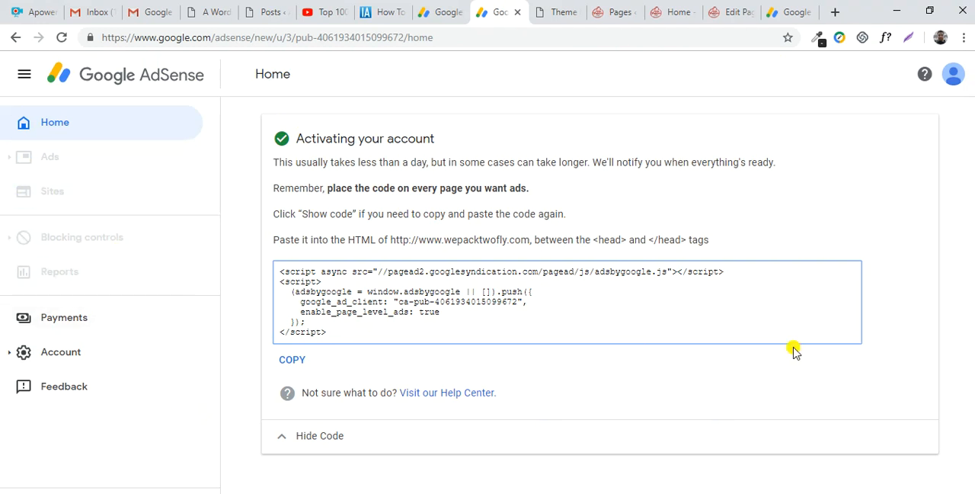
pyautogui.moveTo(506, 284)
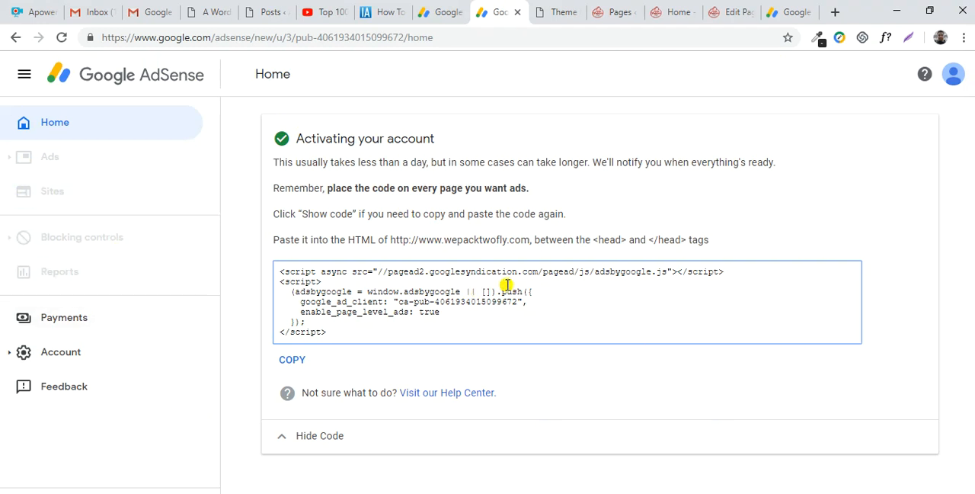
pyautogui.moveTo(552, 256)
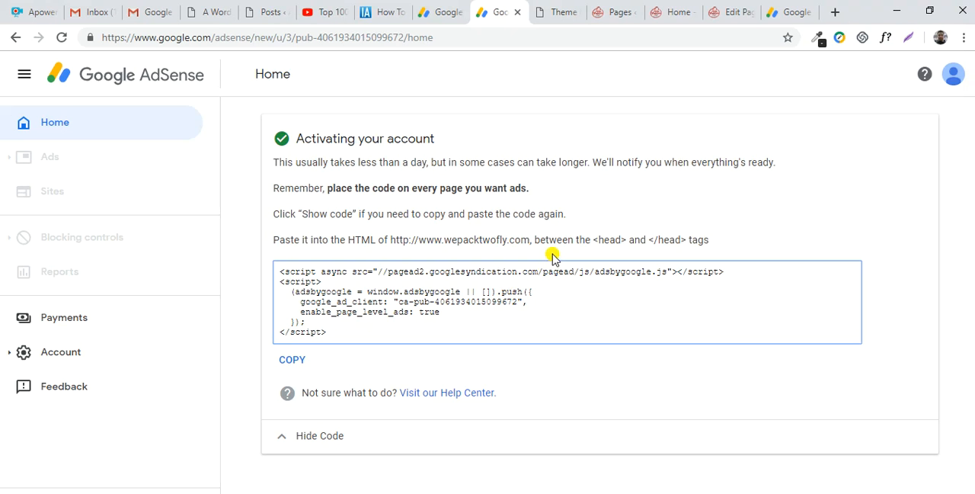
pyautogui.moveTo(482, 280)
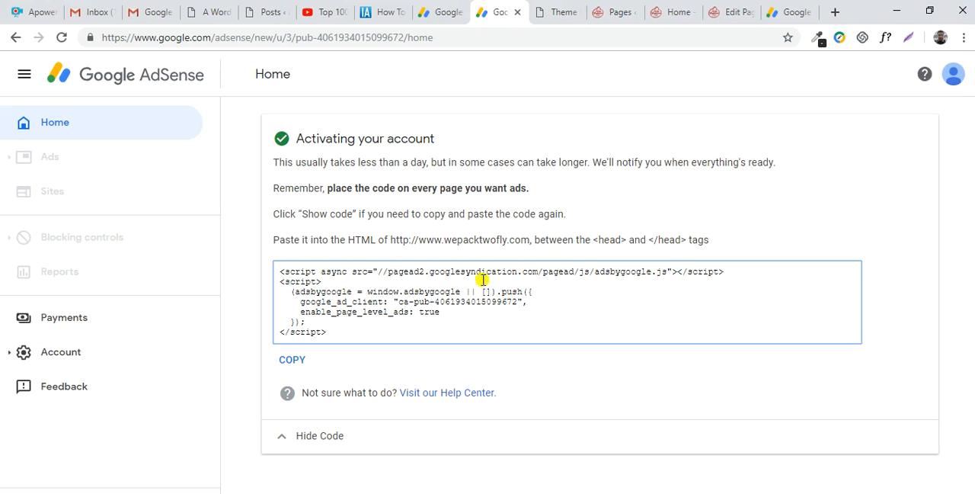
pyautogui.moveTo(373, 289)
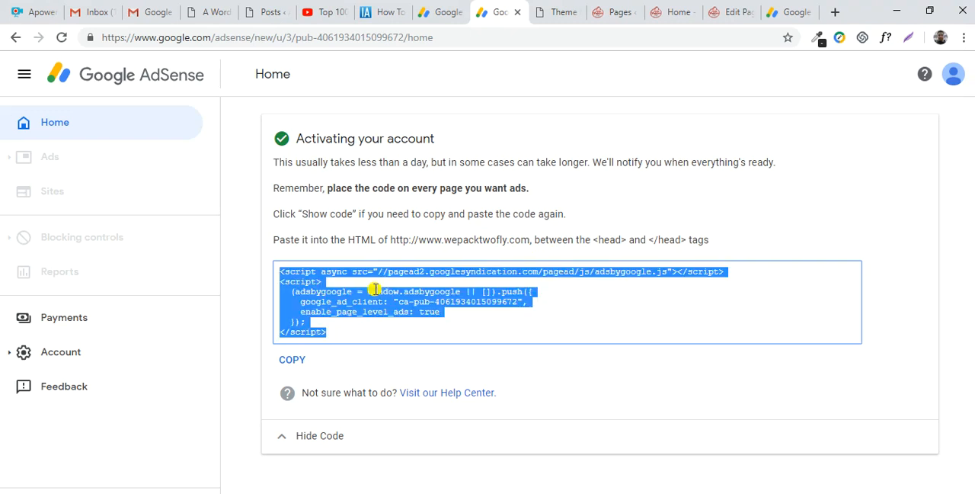
pyautogui.moveTo(530, 131)
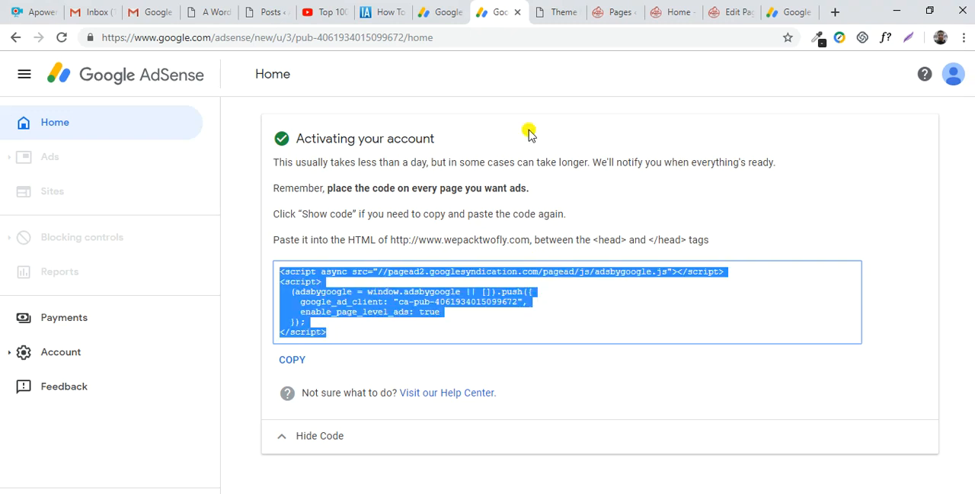
# Step: Save the Divi theme options with the AdSense auto-ads script in the head code field
pyautogui.click(558, 12)
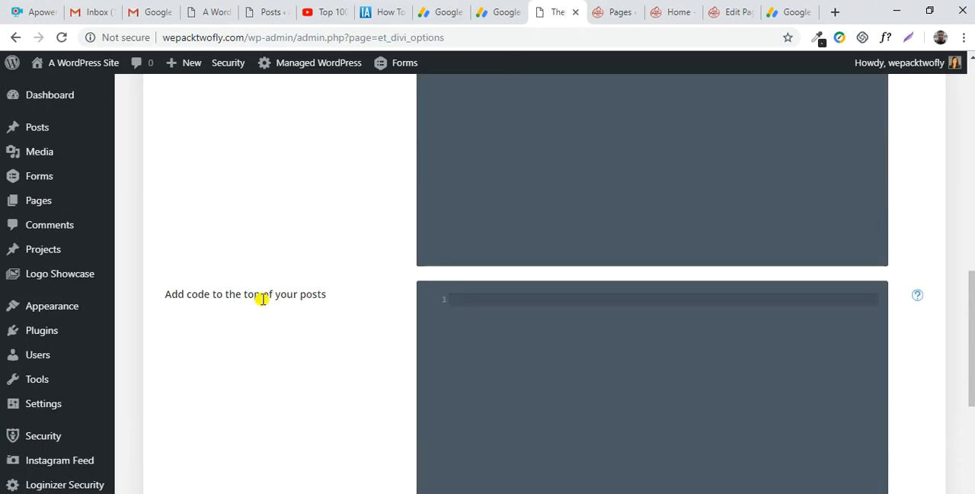
pyautogui.moveTo(152, 37)
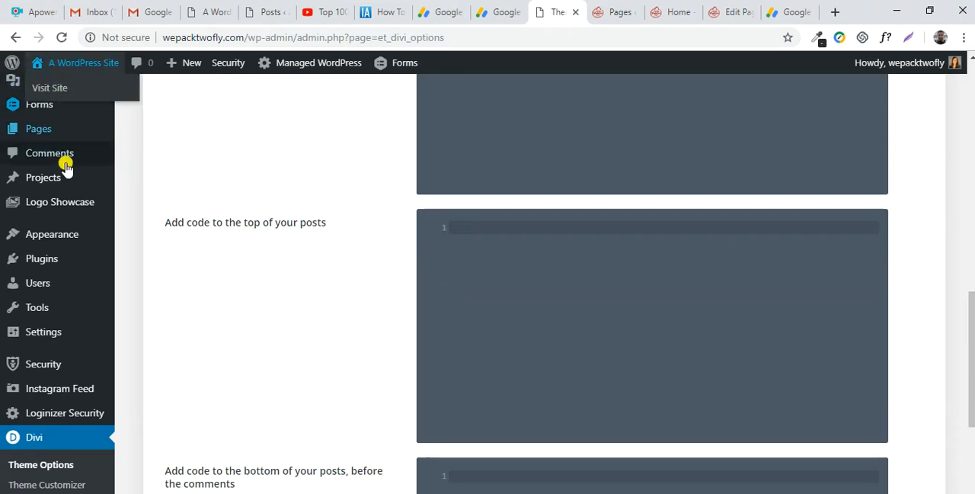
pyautogui.scroll(-3)
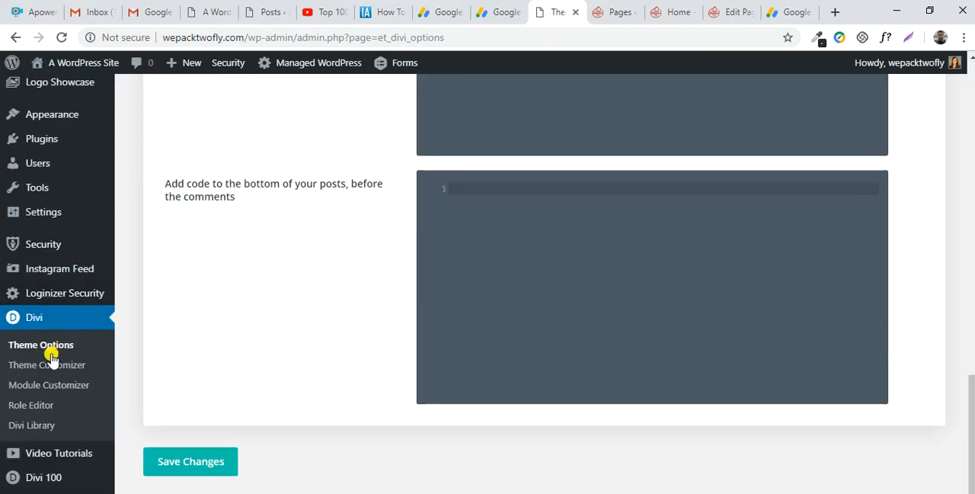
pyautogui.scroll(3)
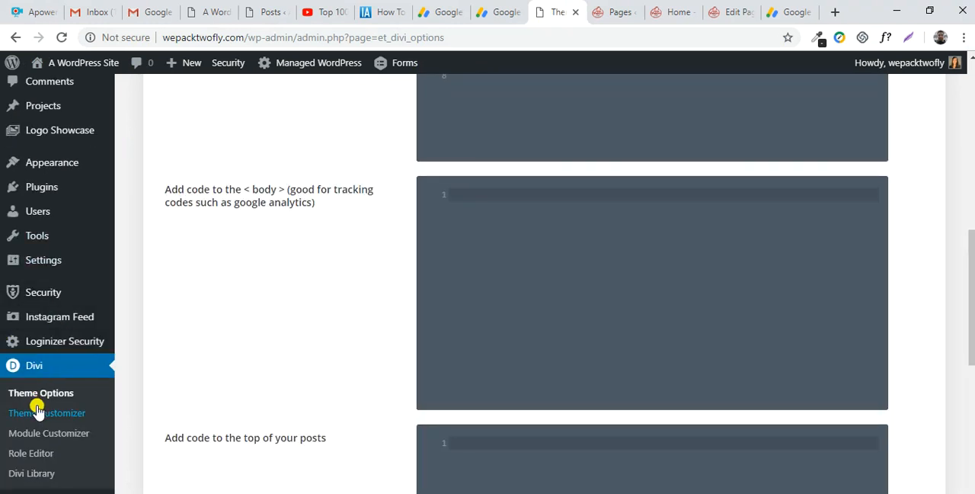
pyautogui.moveTo(61, 411)
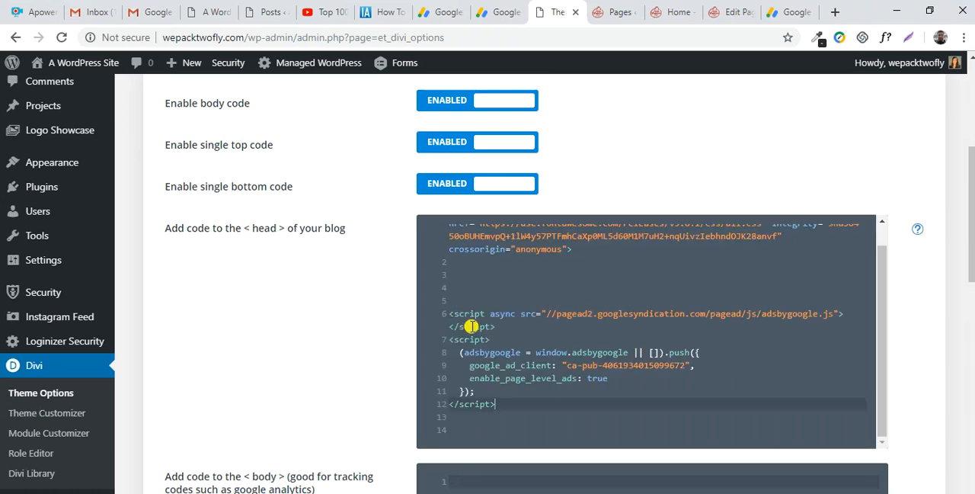
pyautogui.scroll(-3)
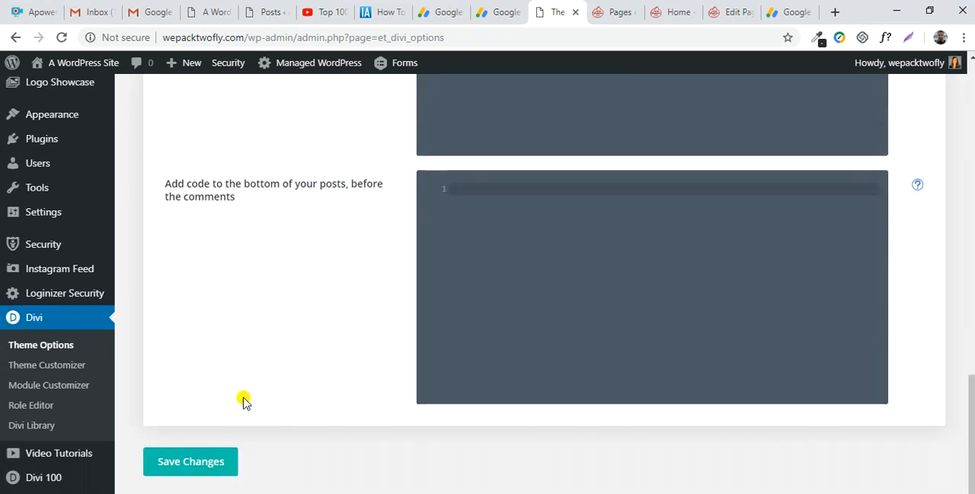
pyautogui.click(189, 460)
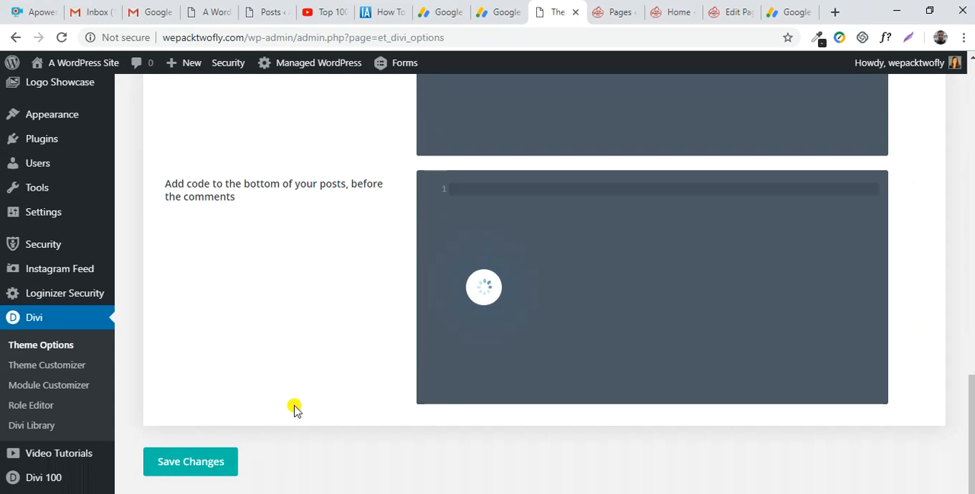
pyautogui.scroll(3)
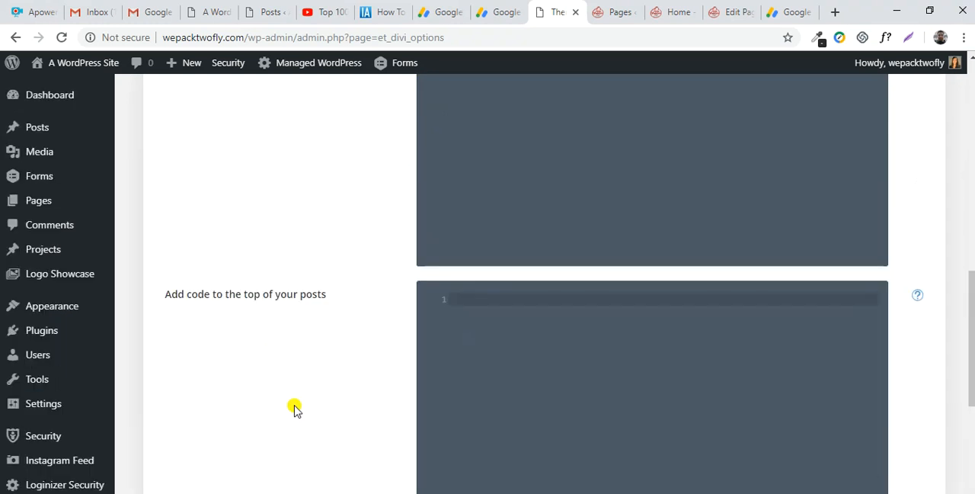
pyautogui.scroll(3)
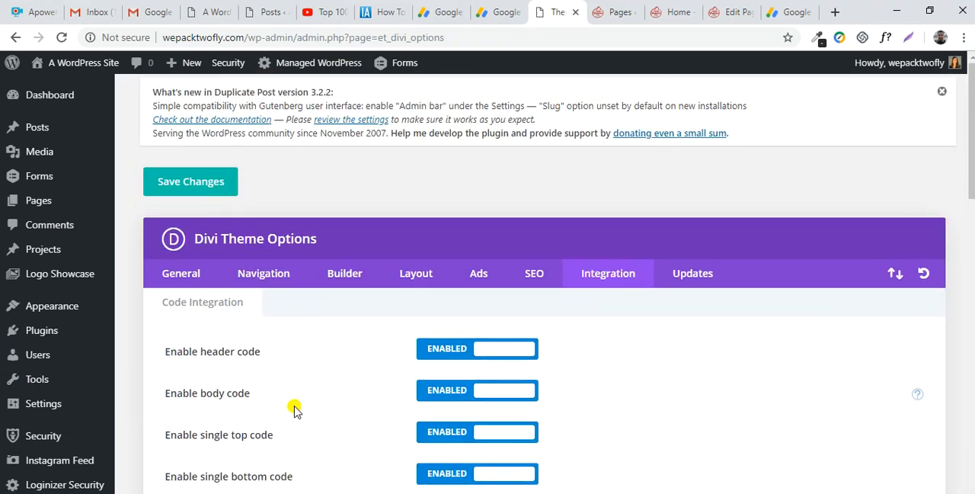
pyautogui.scroll(-3)
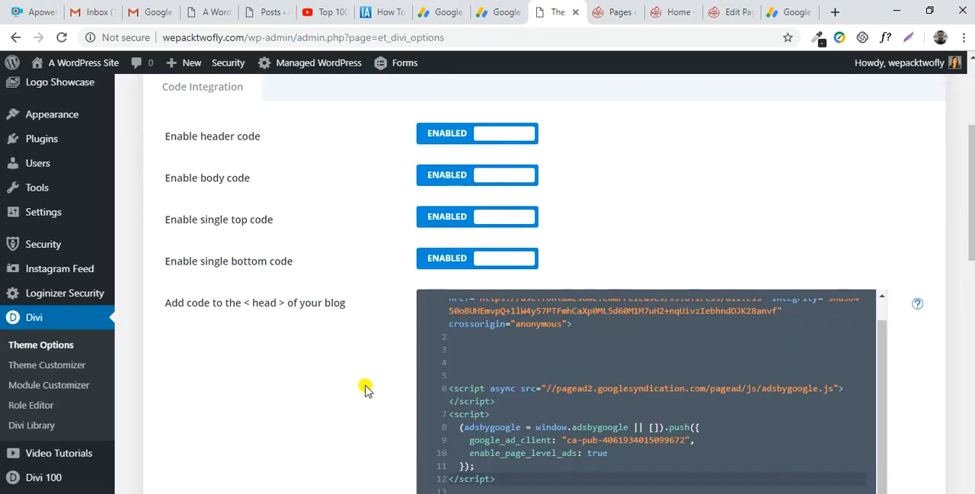
pyautogui.scroll(3)
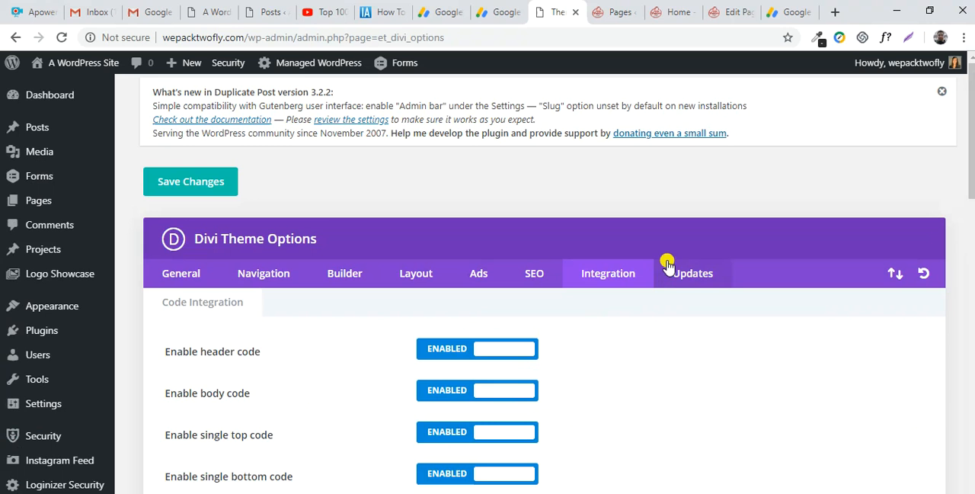
pyautogui.moveTo(667, 262)
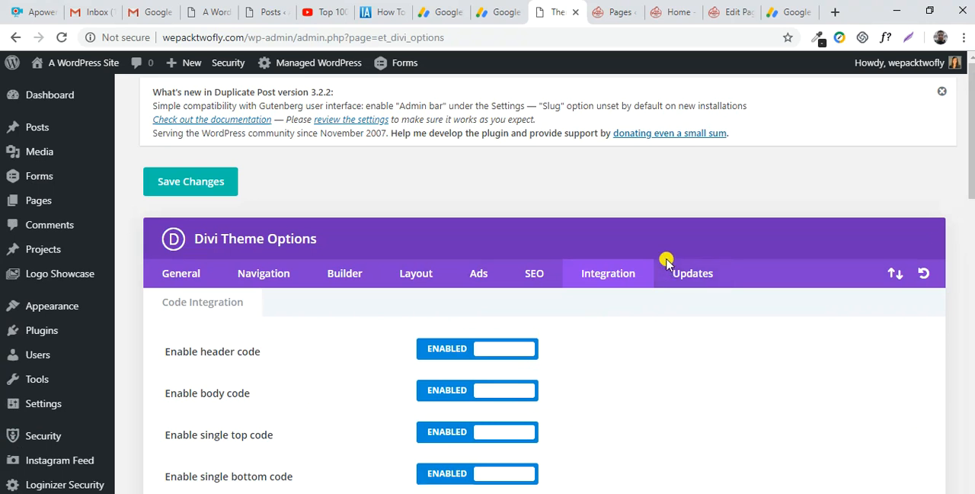
pyautogui.moveTo(634, 157)
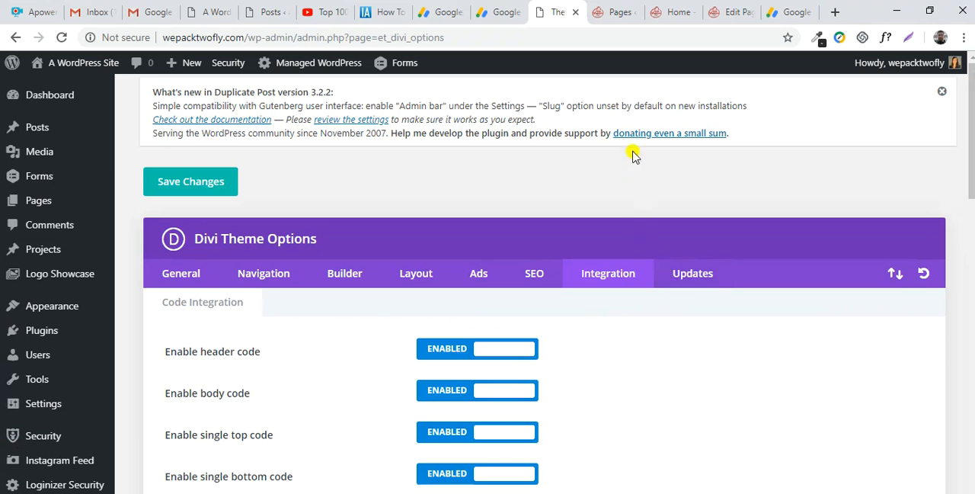
# Step: Check the live site for ads, then select the auto-ads code snippet on the AdSense home
pyautogui.click(673, 12)
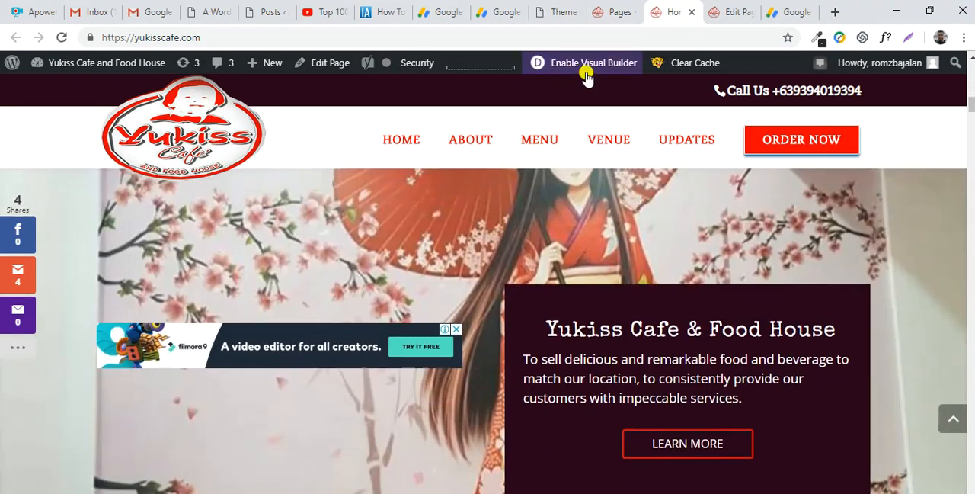
pyautogui.click(499, 13)
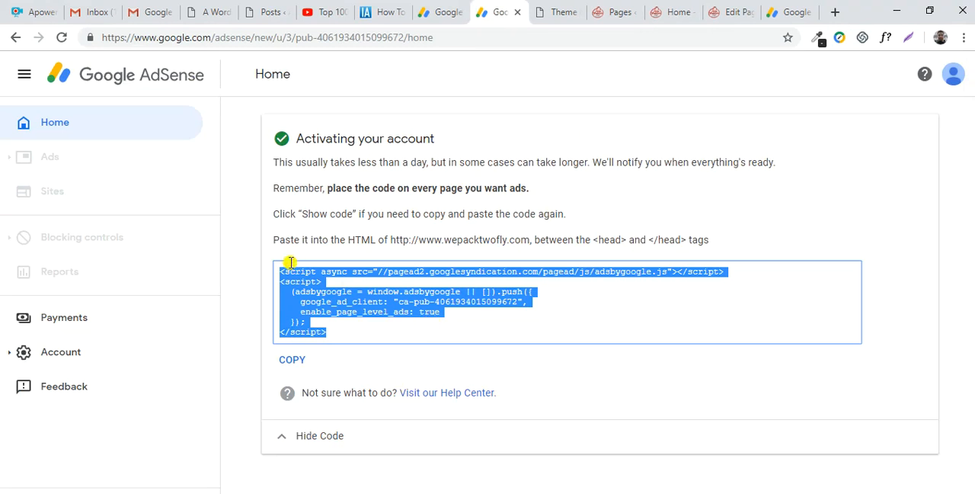
pyautogui.moveTo(739, 252)
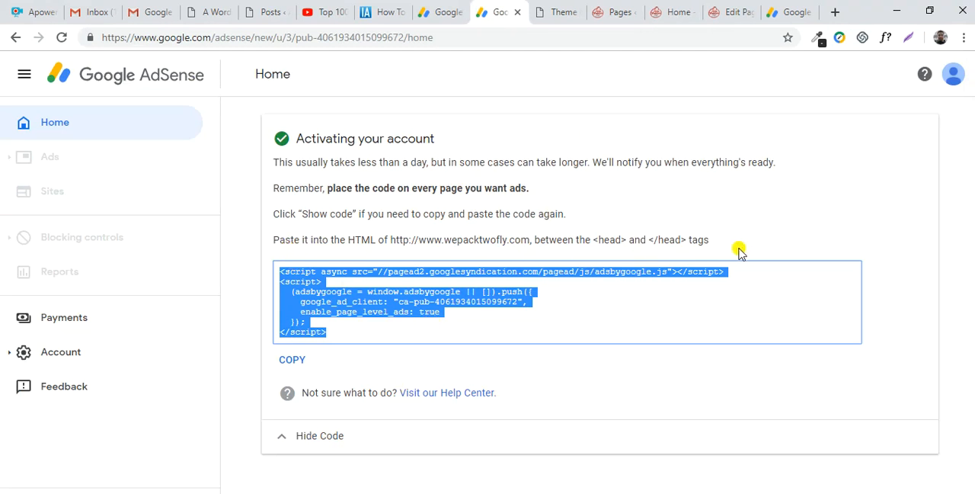
pyautogui.moveTo(375, 271)
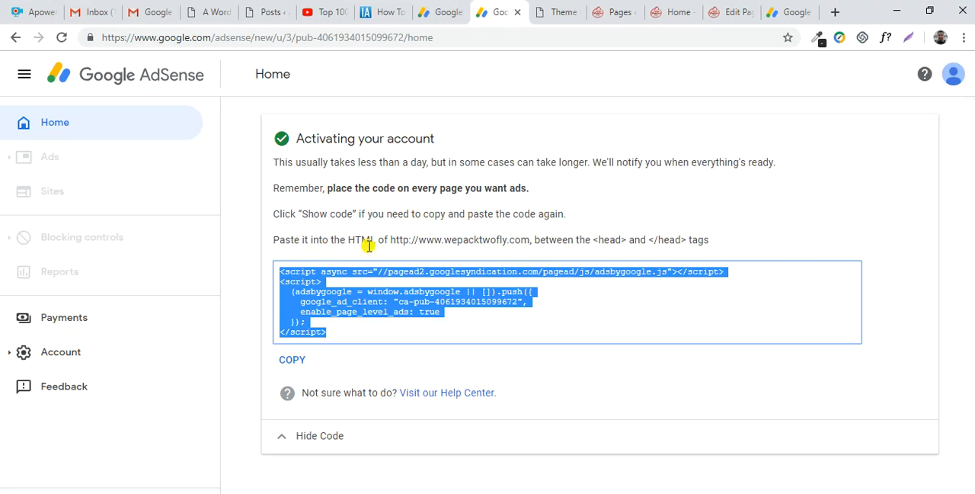
pyautogui.moveTo(475, 226)
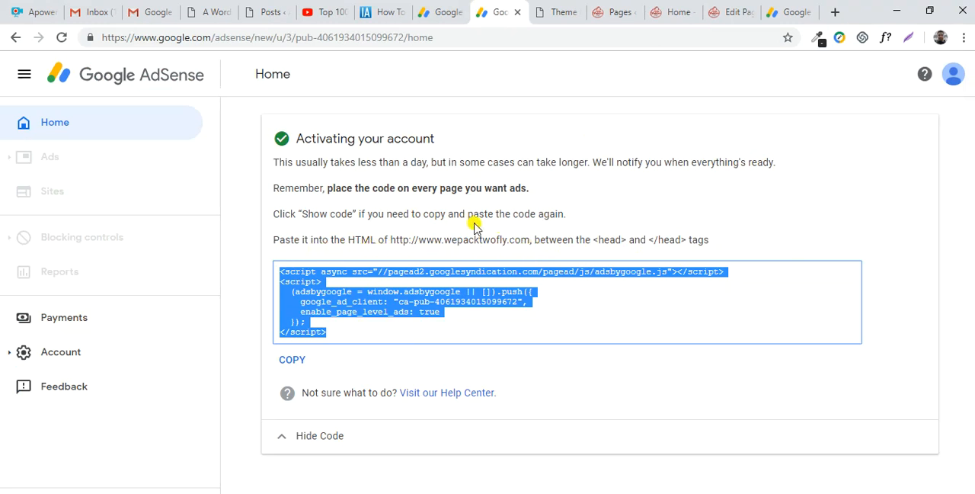
pyautogui.moveTo(534, 253)
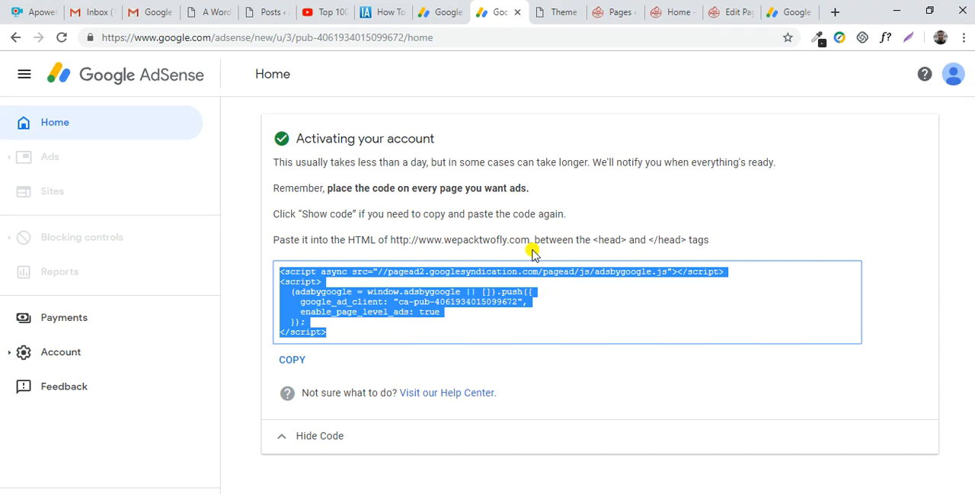
pyautogui.moveTo(539, 304)
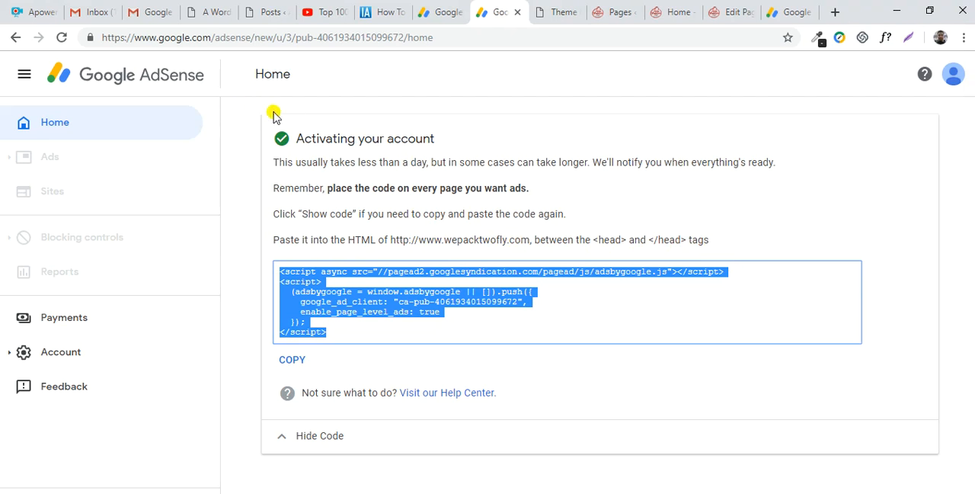
pyautogui.moveTo(410, 204)
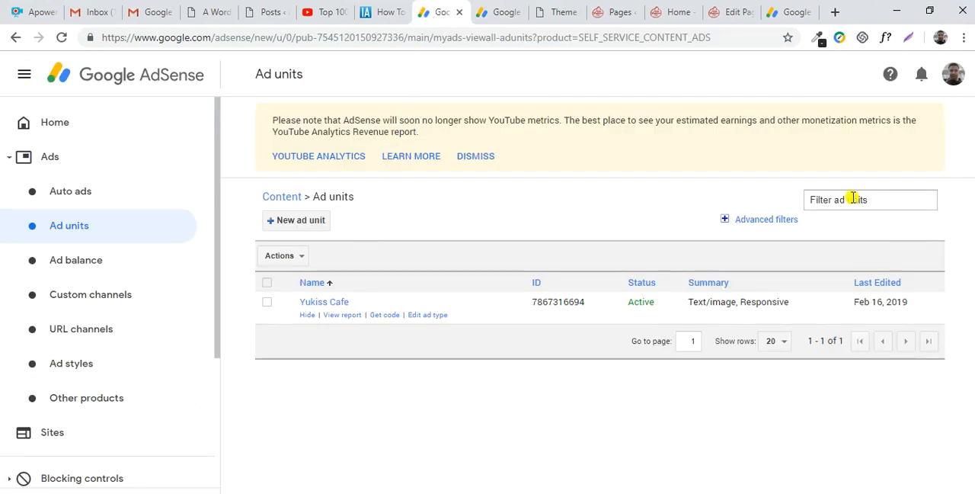
pyautogui.moveTo(323, 131)
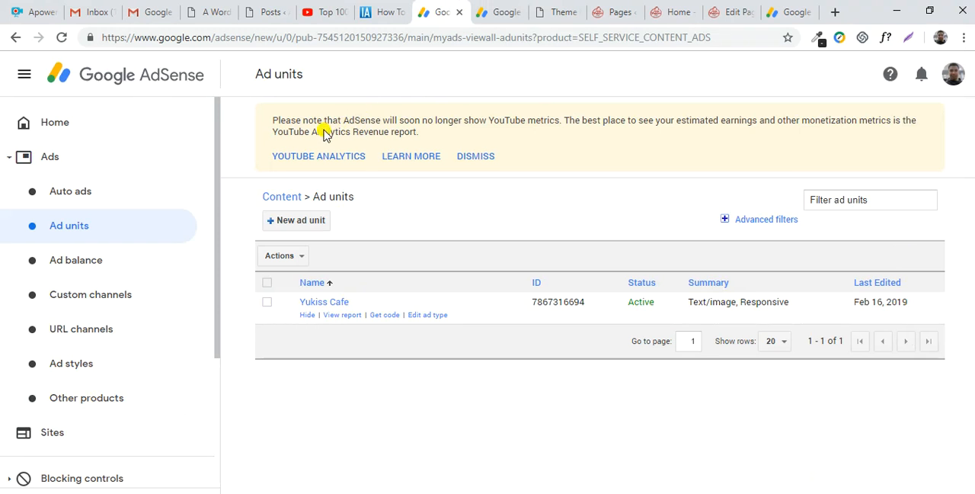
pyautogui.moveTo(652, 60)
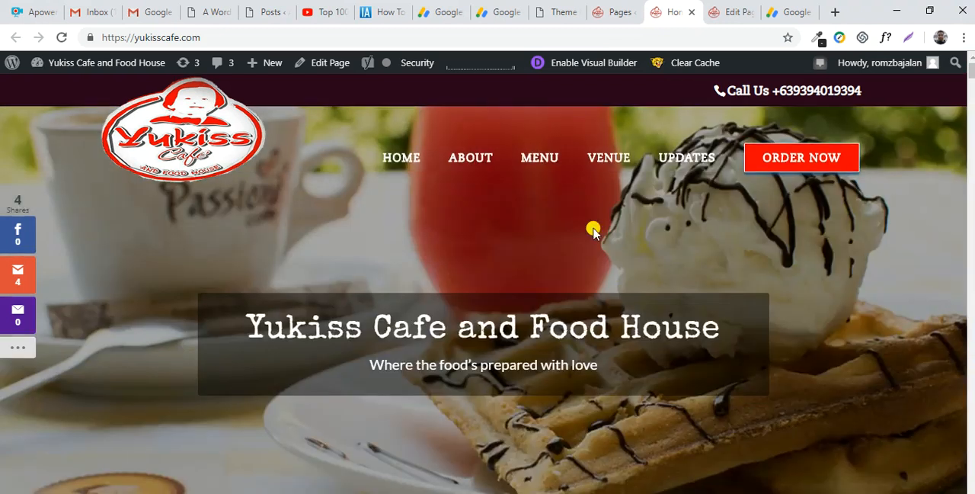
pyautogui.click(499, 13)
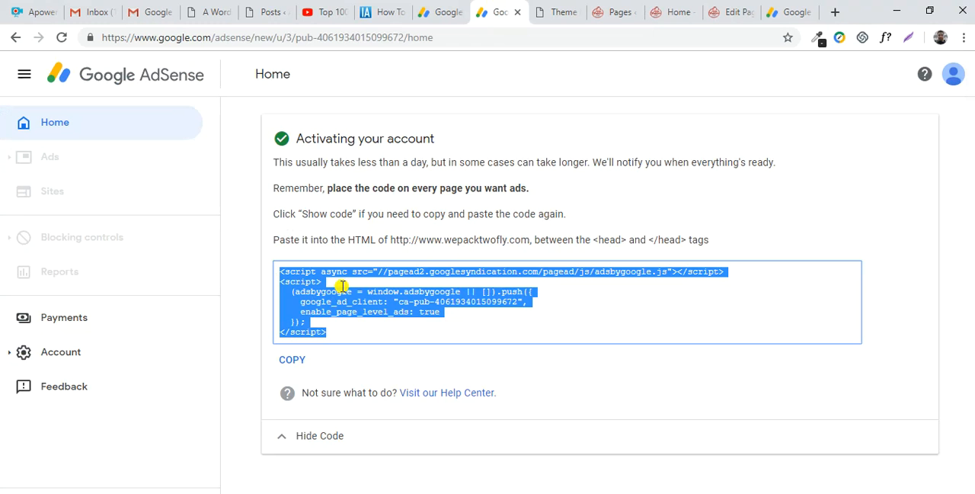
pyautogui.moveTo(421, 317)
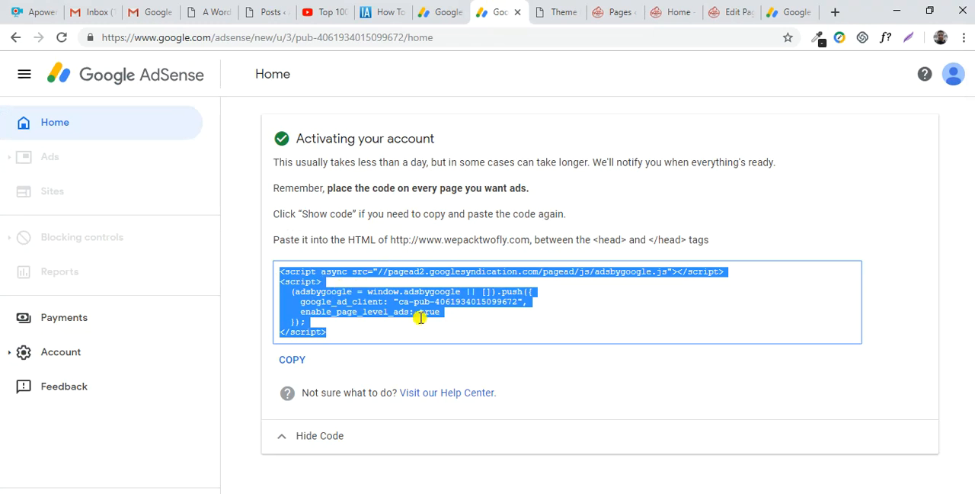
pyautogui.moveTo(429, 314)
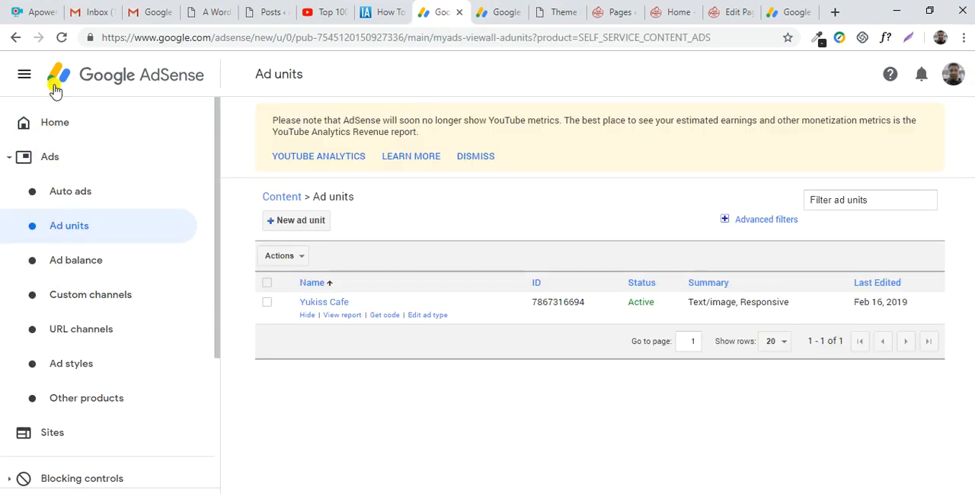
pyautogui.moveTo(372, 283)
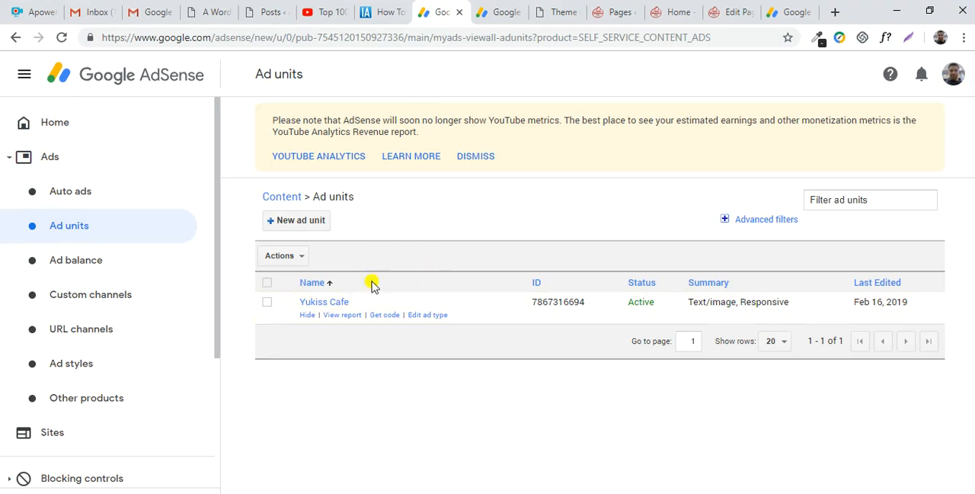
pyautogui.moveTo(646, 340)
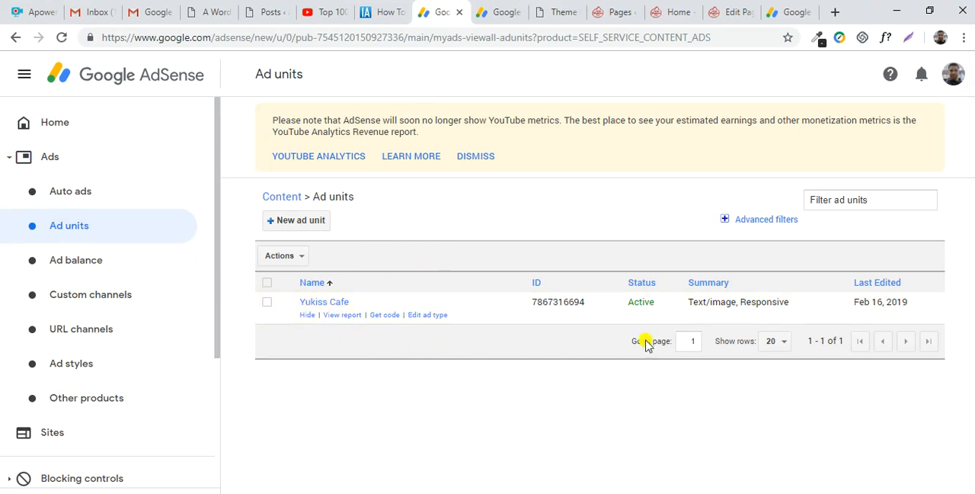
pyautogui.moveTo(416, 333)
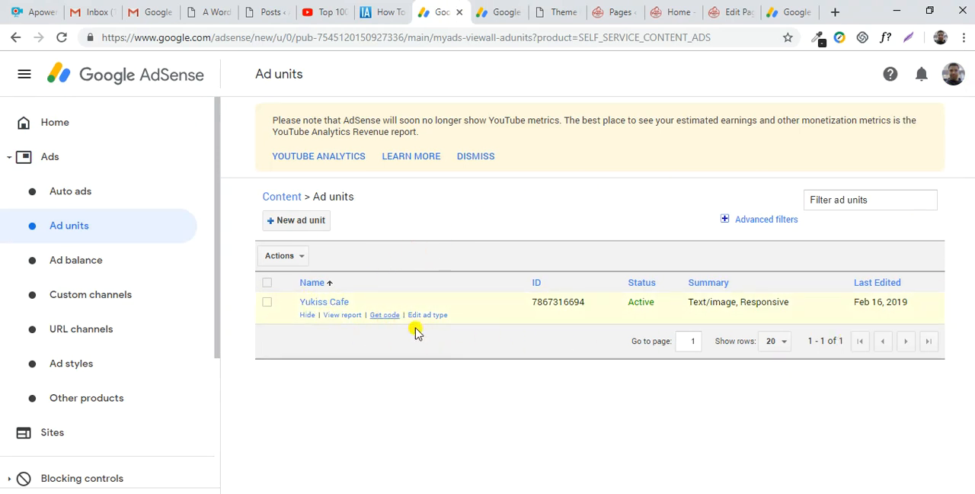
# Step: Show the ad code for the Yukiss Cafe ad unit, then switch to the live cafe website
pyautogui.click(384, 315)
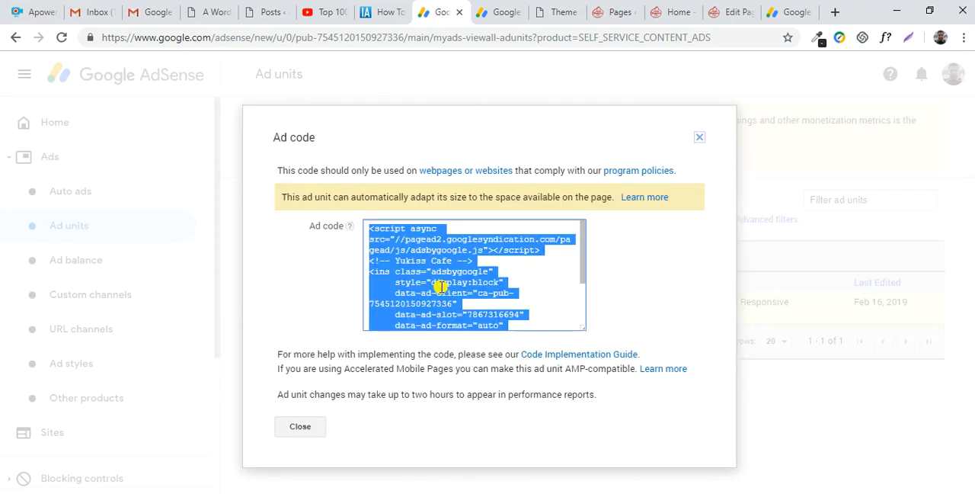
pyautogui.moveTo(678, 197)
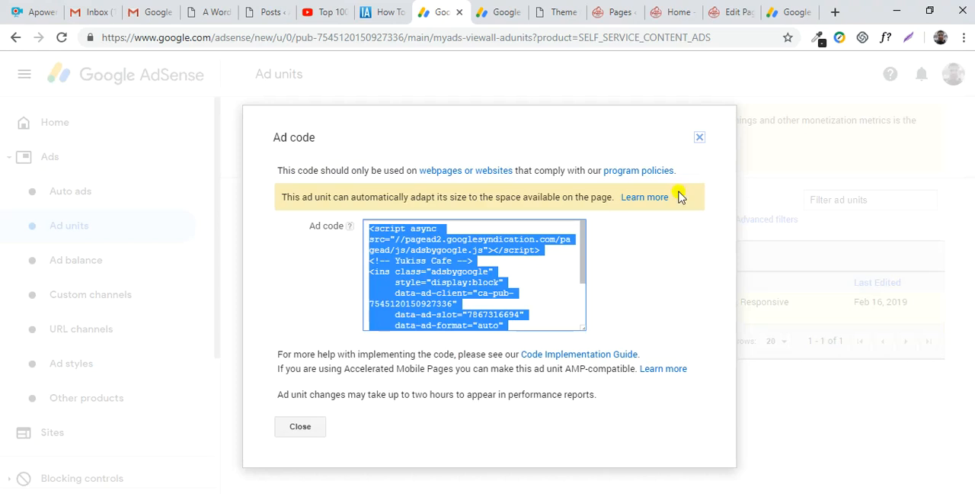
pyautogui.click(674, 12)
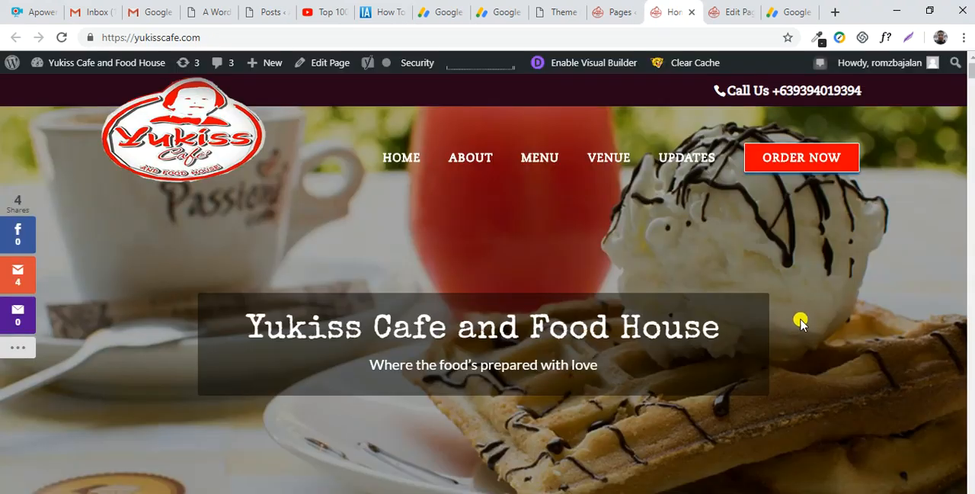
pyautogui.moveTo(801, 314)
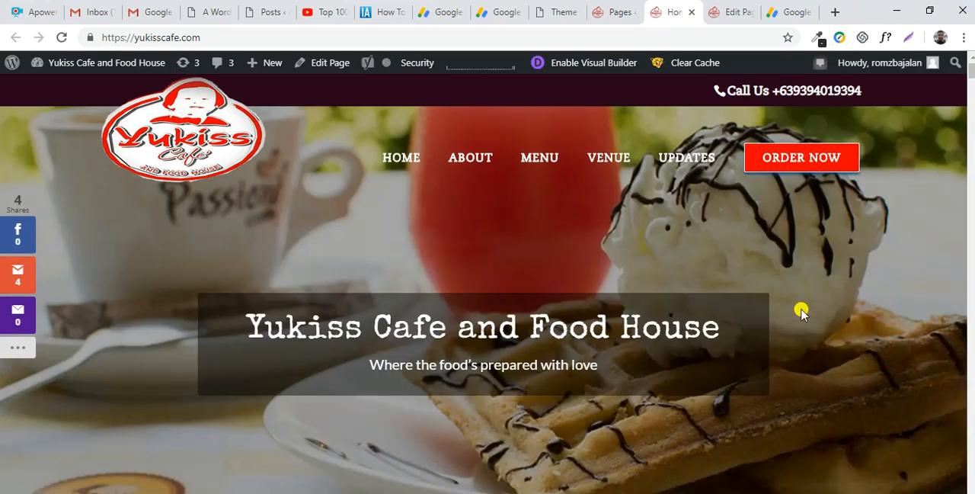
# Step: Scroll through the homepage's menu, about, map, gallery and dessert sections to confirm the ad banner shows
pyautogui.scroll(-3)
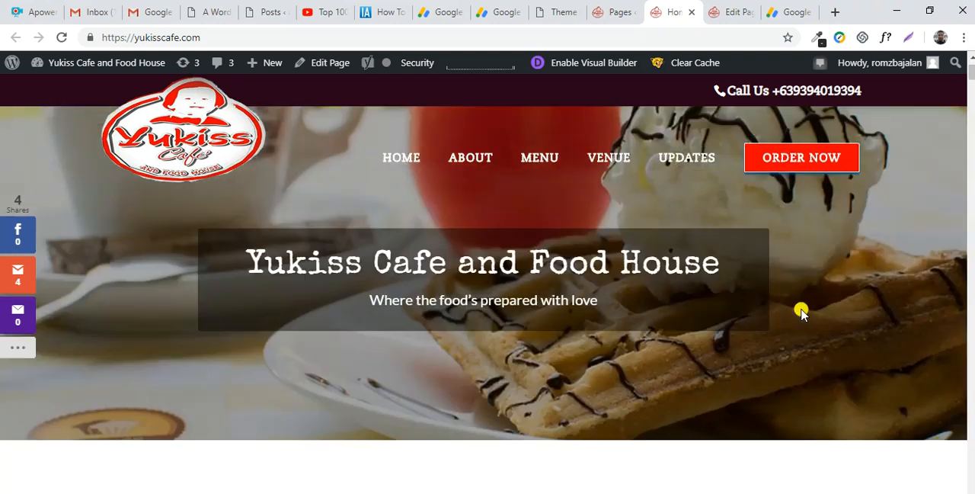
pyautogui.scroll(-3)
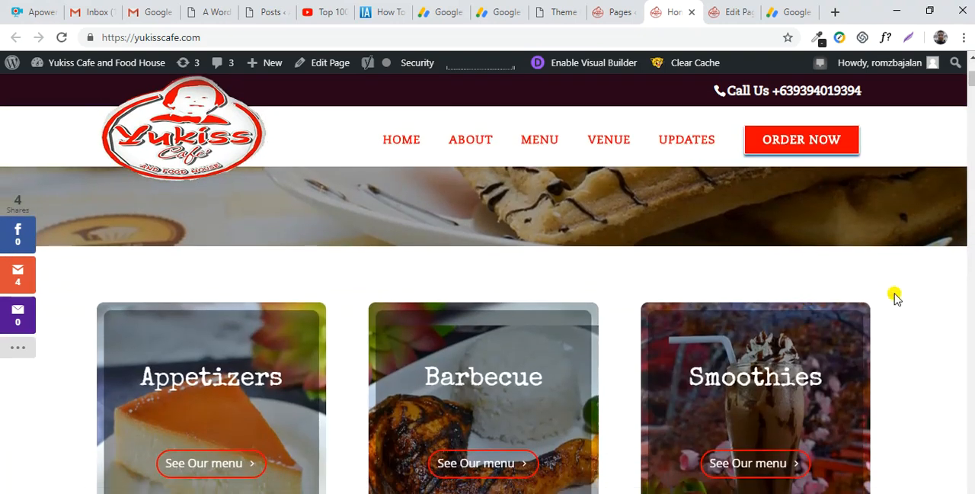
pyautogui.scroll(-3)
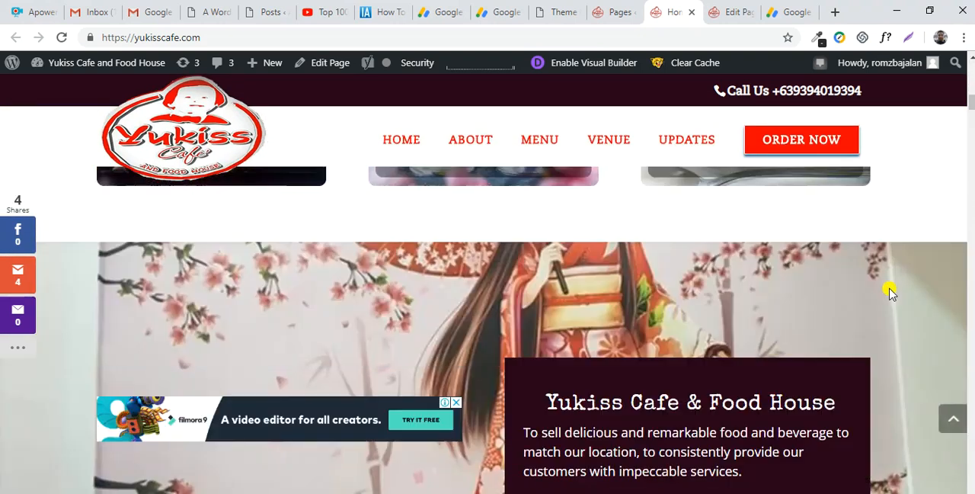
pyautogui.scroll(-3)
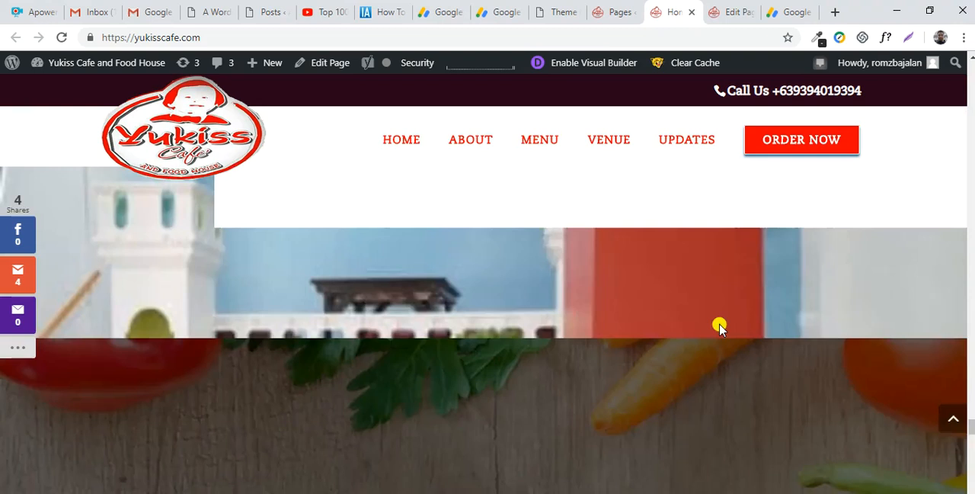
pyautogui.scroll(-3)
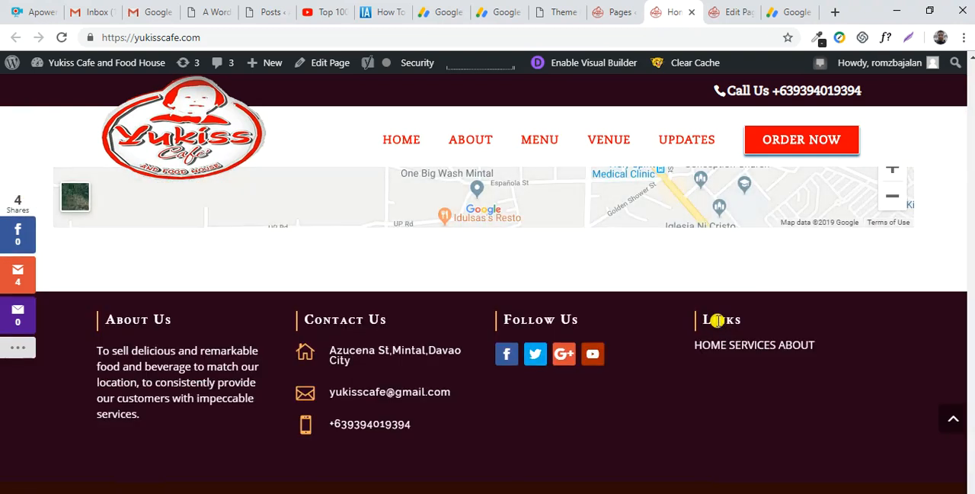
pyautogui.scroll(3)
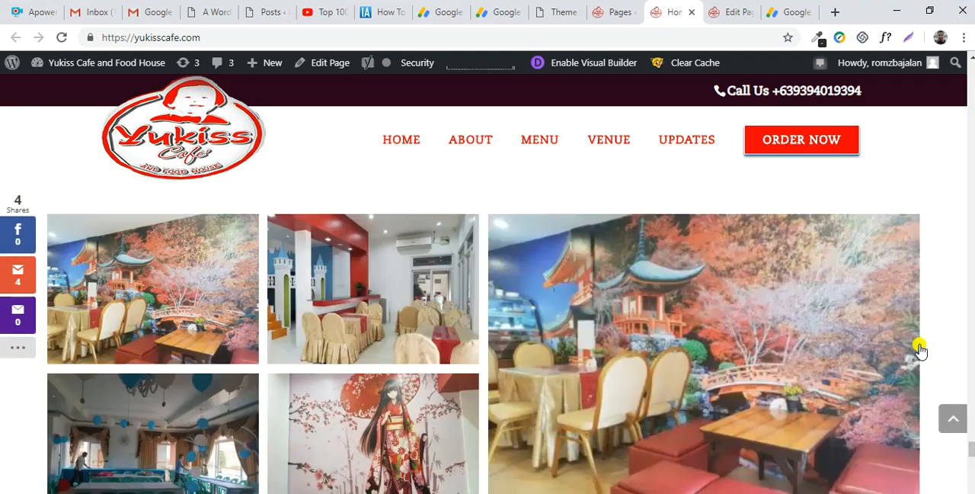
pyautogui.scroll(-3)
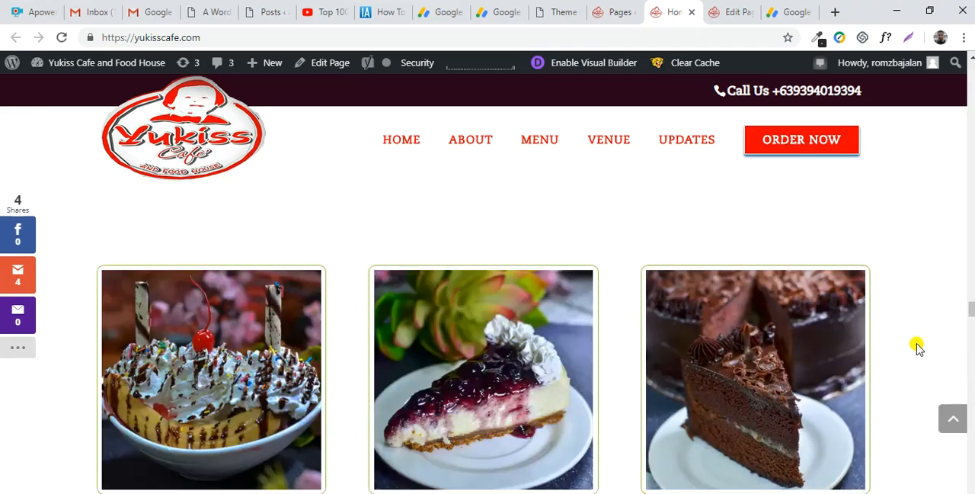